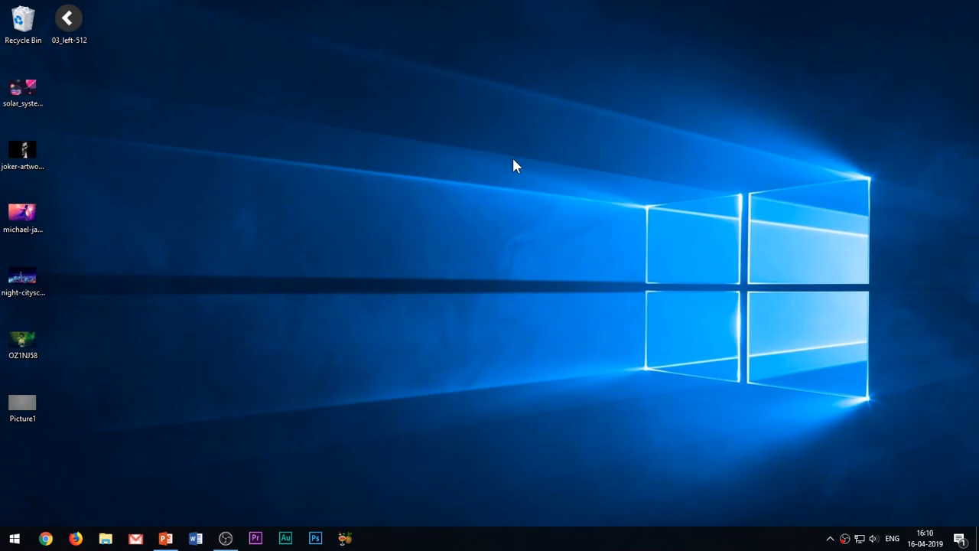
pyautogui.moveTo(299, 376)
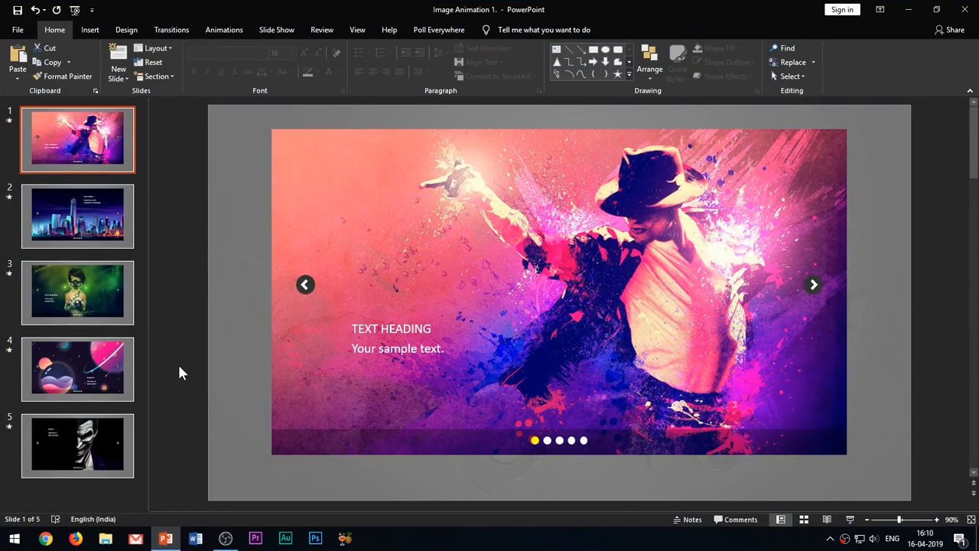
# Start the slideshow from the beginning on the Michael Jackson title slide
pyautogui.click(276, 29)
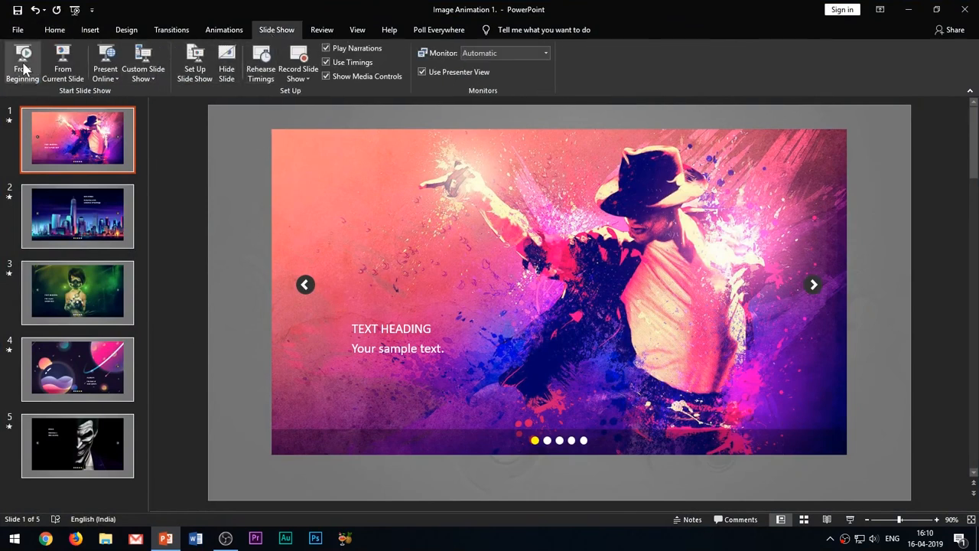
pyautogui.click(21, 58)
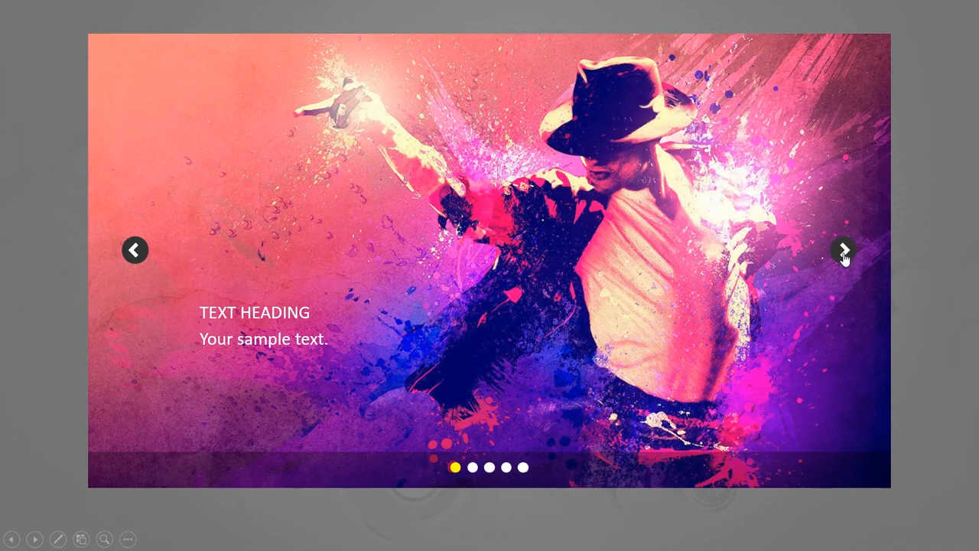
# Cycle the slider through all five images repeatedly with the right arrow, wrapping past JOKER back to the first slide
pyautogui.click(843, 251)
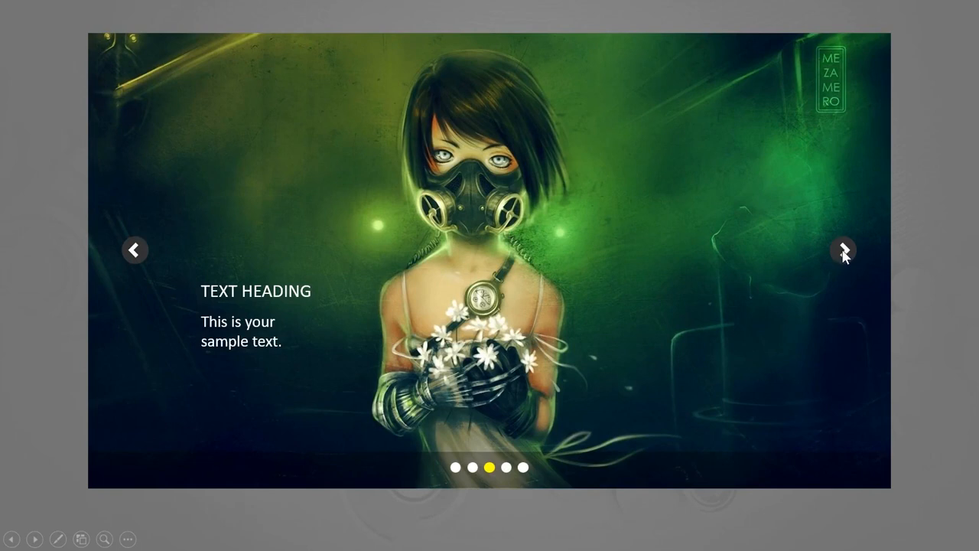
pyautogui.click(845, 251)
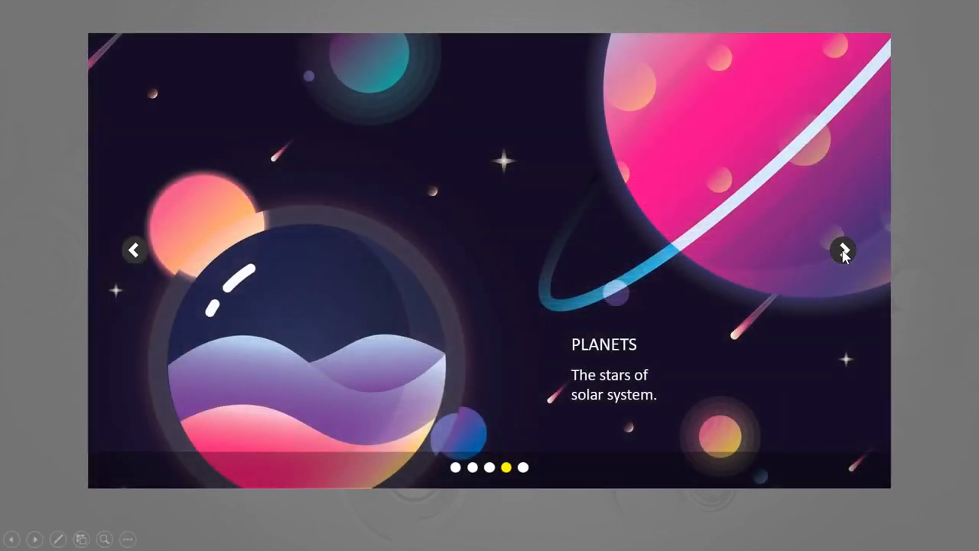
pyautogui.moveTo(127, 263)
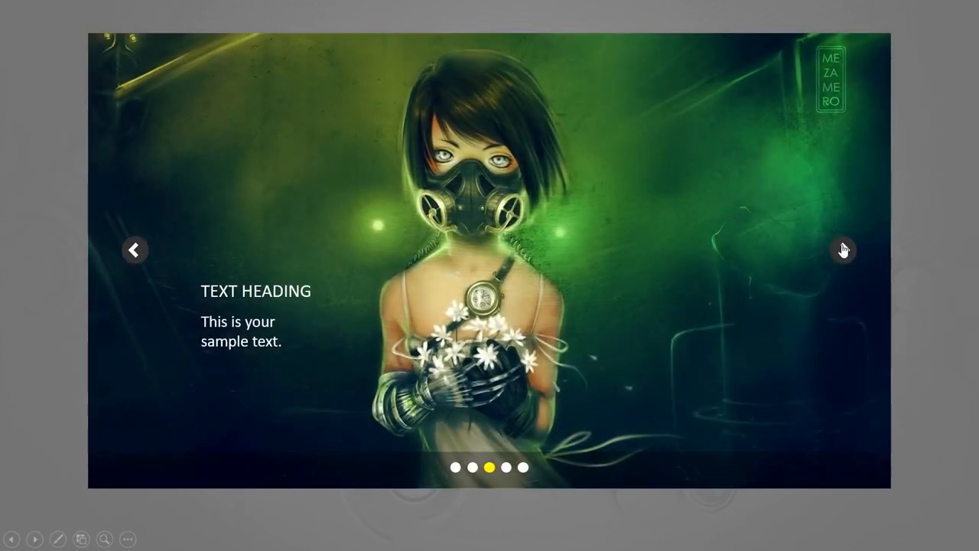
pyautogui.click(841, 251)
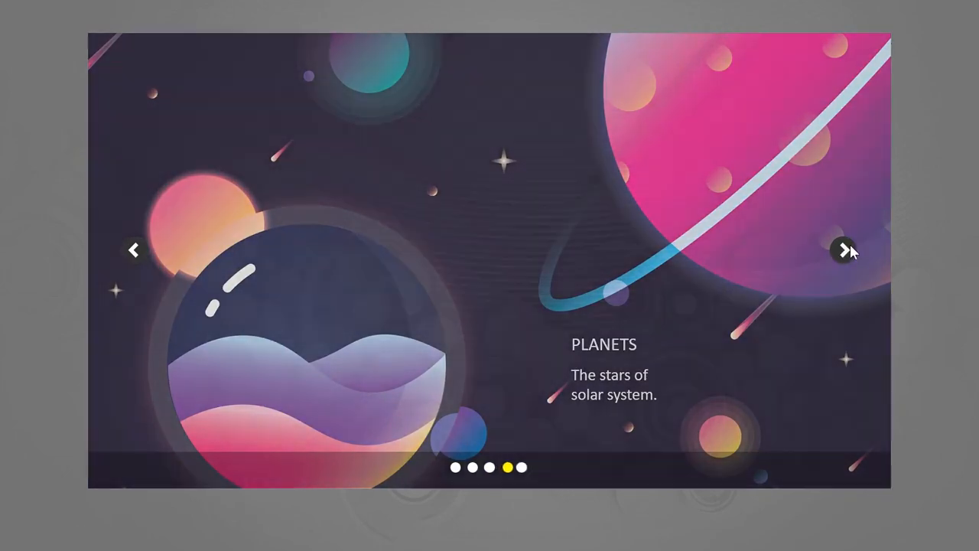
pyautogui.click(841, 250)
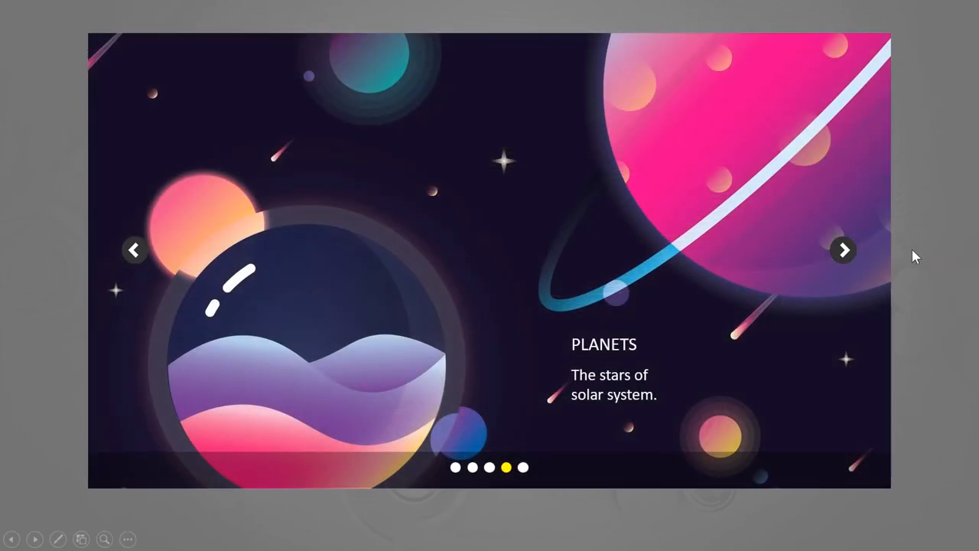
pyautogui.click(845, 249)
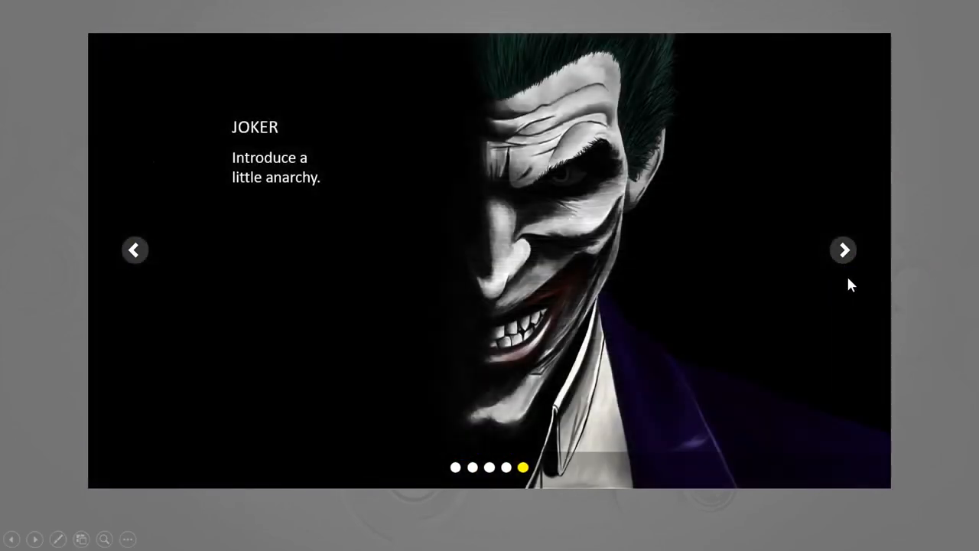
pyautogui.click(844, 251)
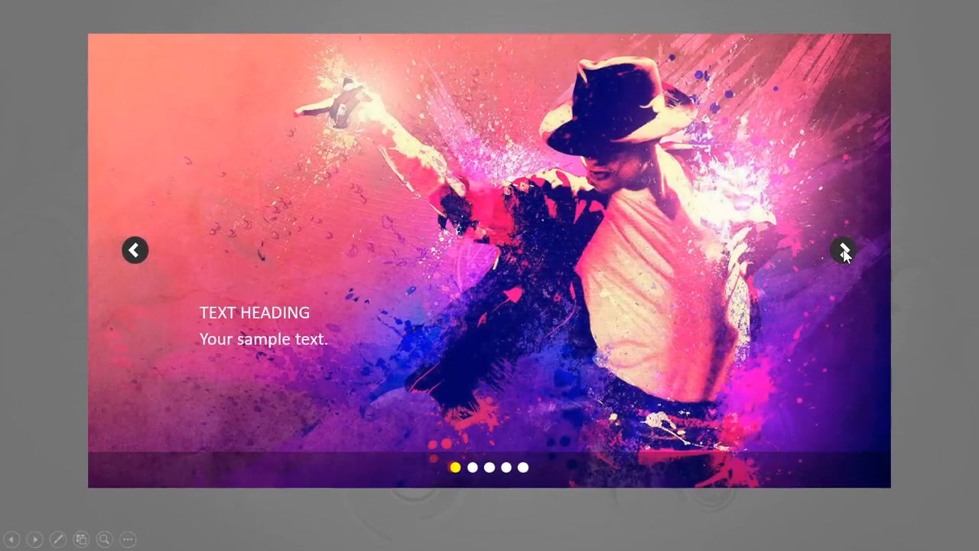
pyautogui.click(845, 251)
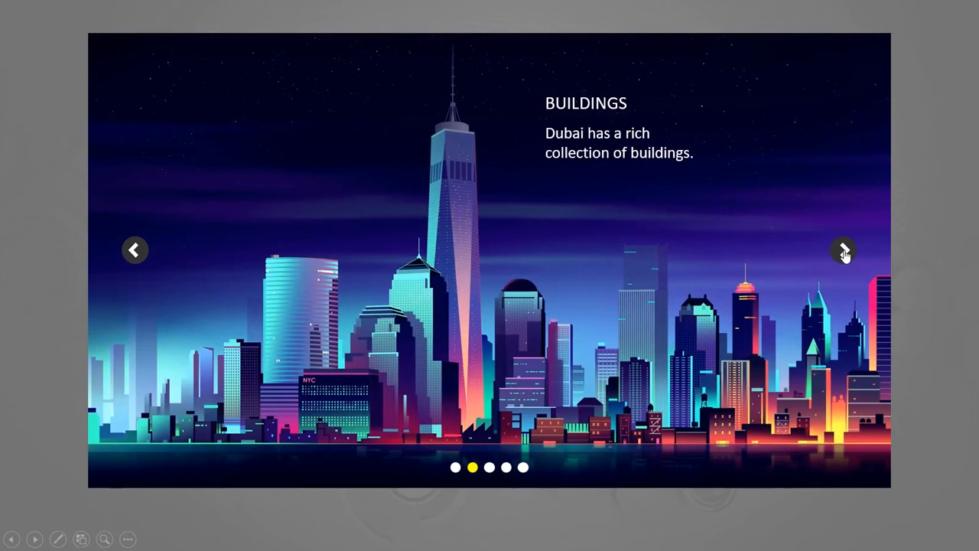
pyautogui.click(845, 251)
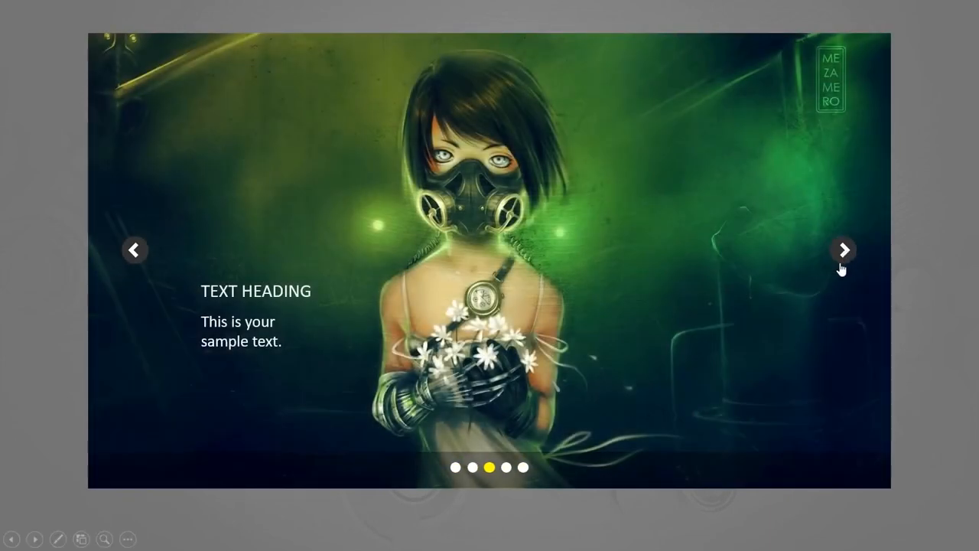
pyautogui.click(844, 249)
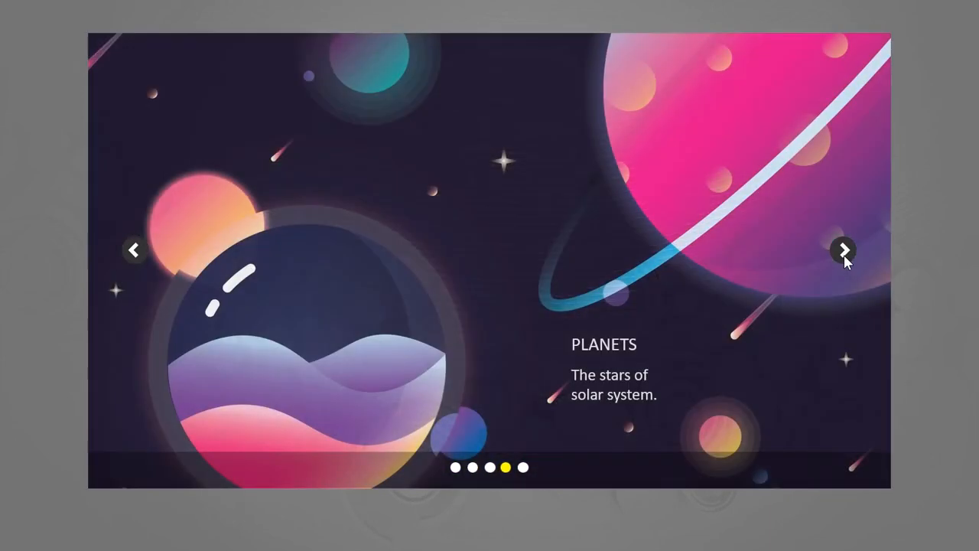
pyautogui.click(843, 251)
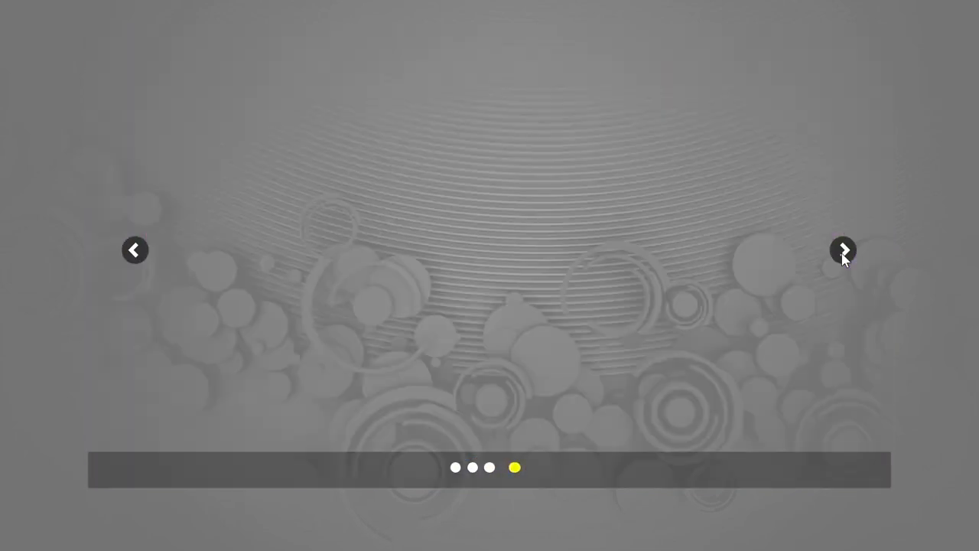
pyautogui.click(843, 251)
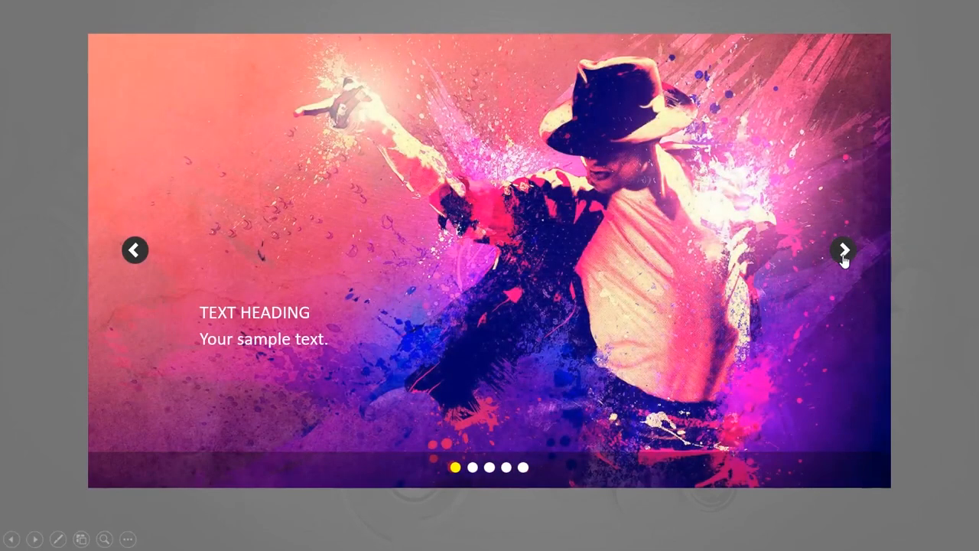
pyautogui.click(843, 251)
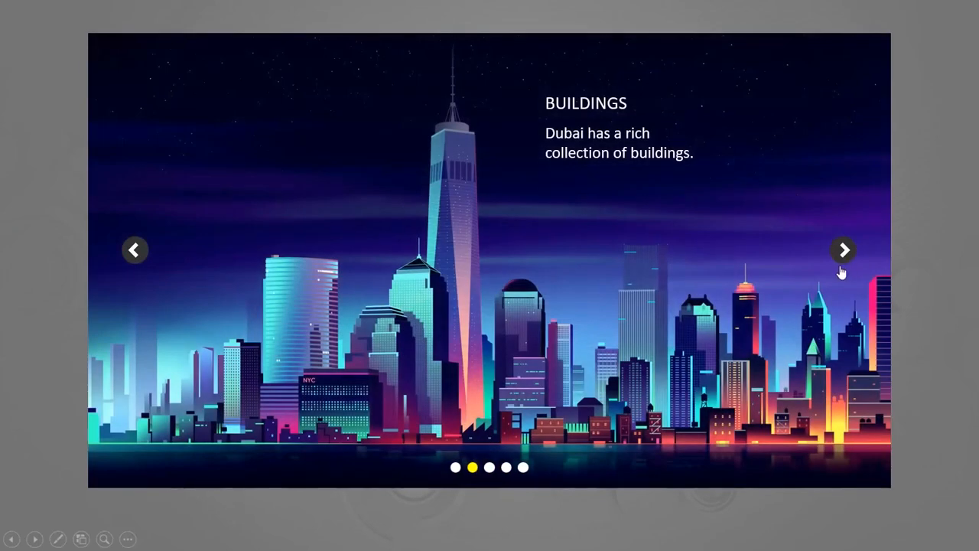
pyautogui.click(843, 251)
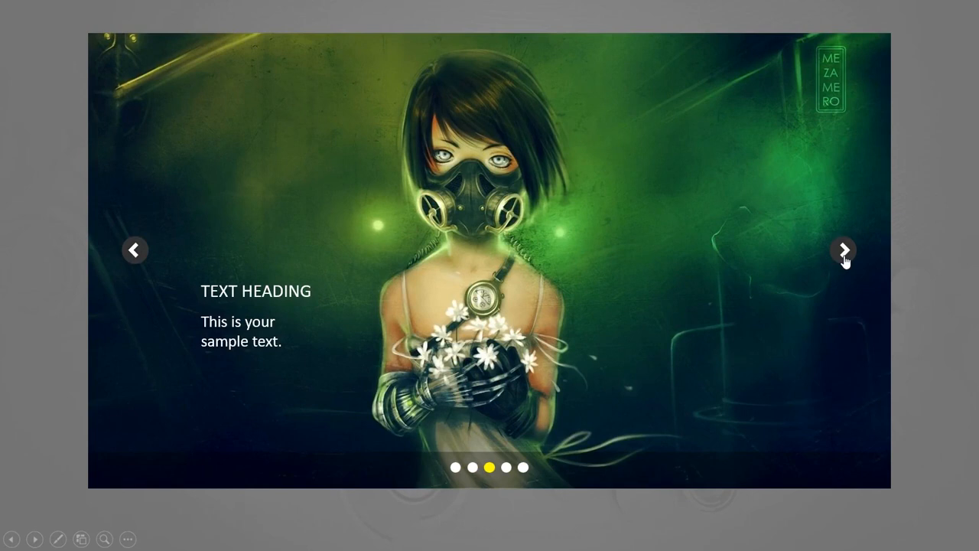
pyautogui.click(841, 251)
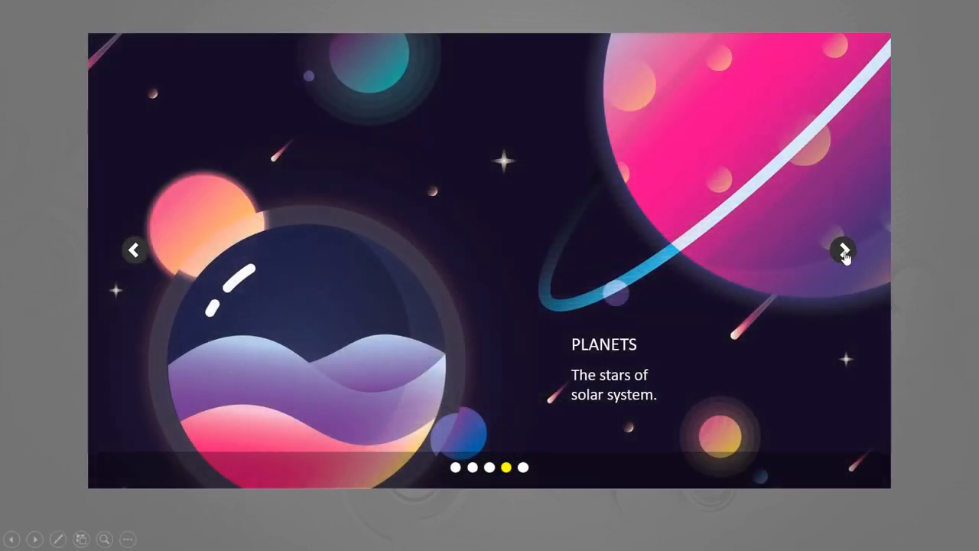
pyautogui.click(840, 253)
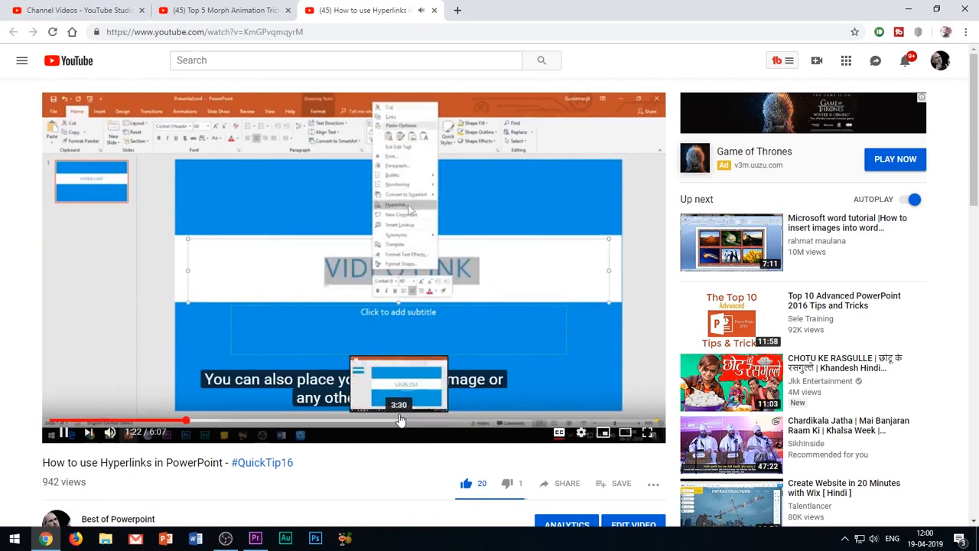
pyautogui.click(401, 420)
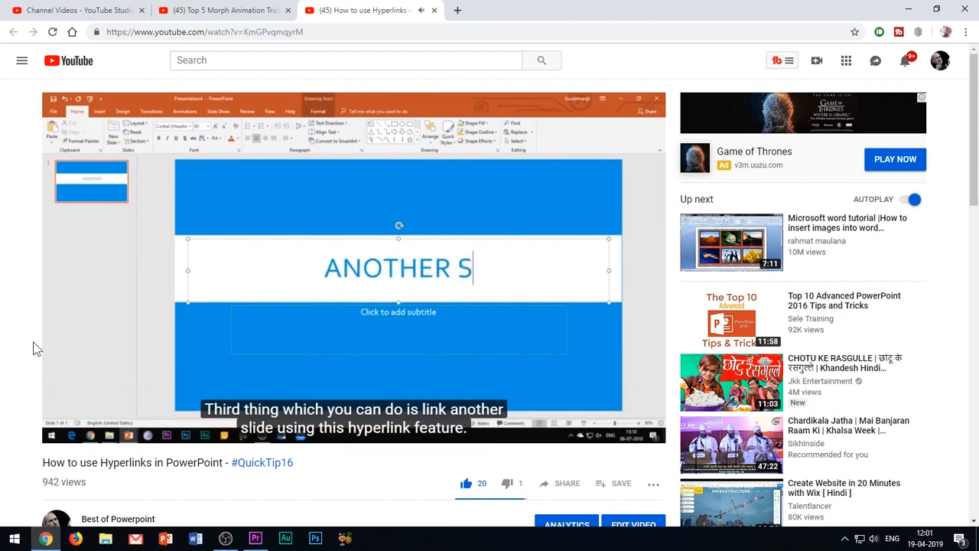
pyautogui.write('LIDE')
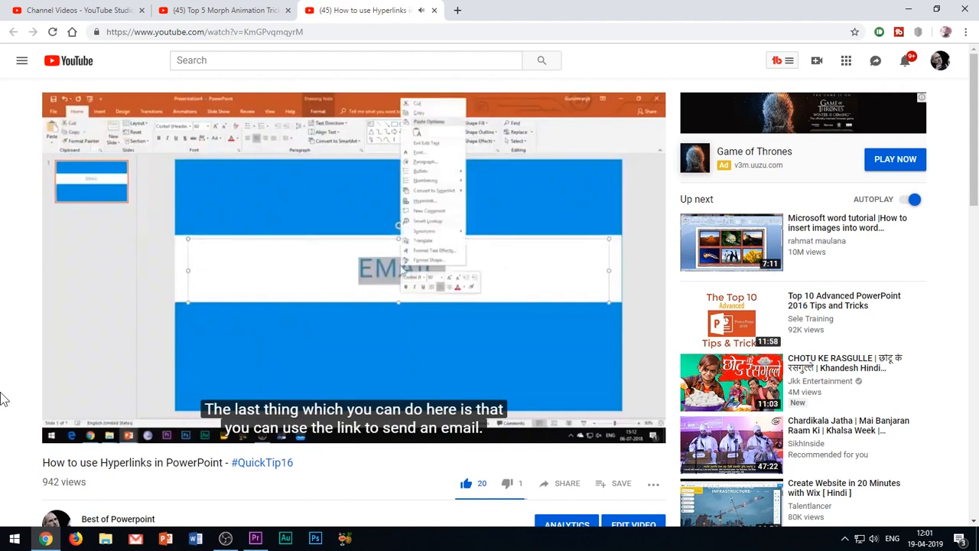
pyautogui.click(217, 13)
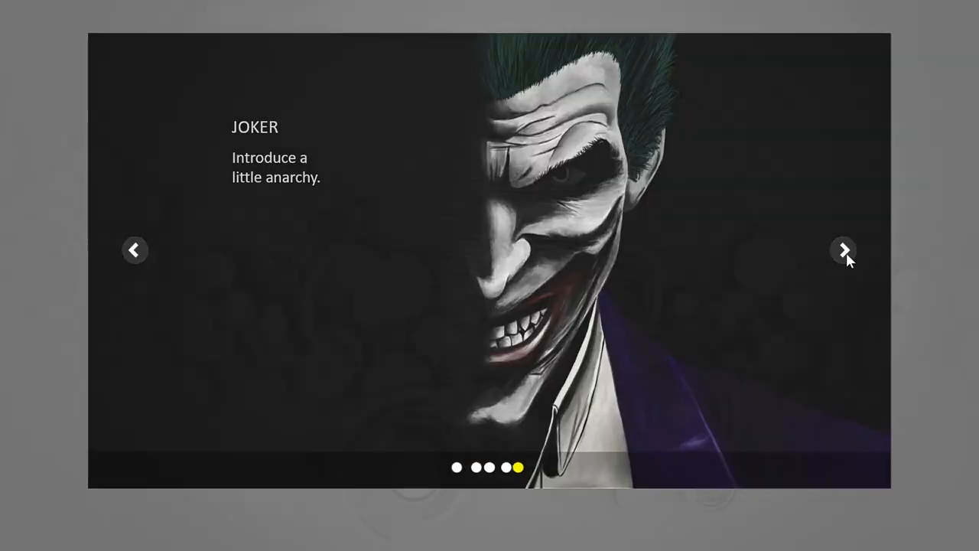
pyautogui.click(842, 251)
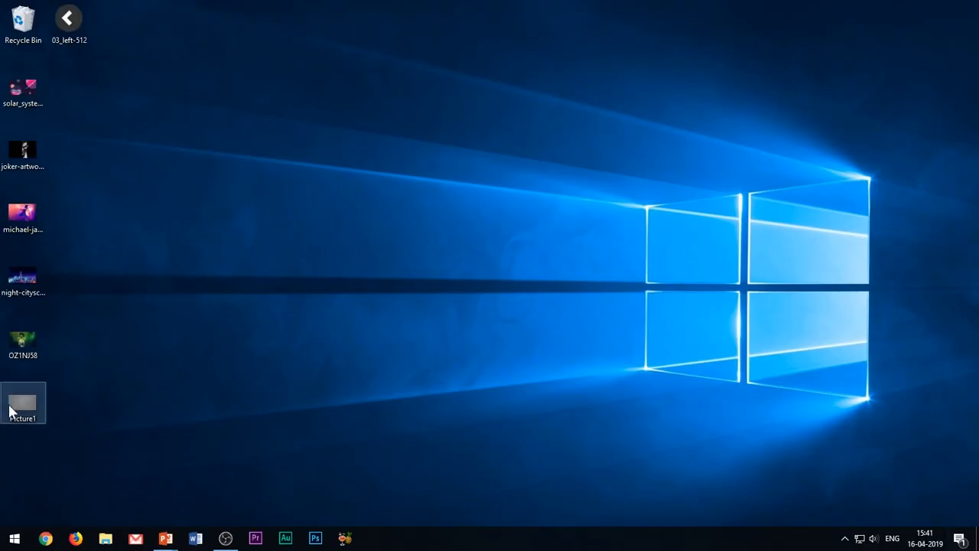
pyautogui.moveTo(163, 537)
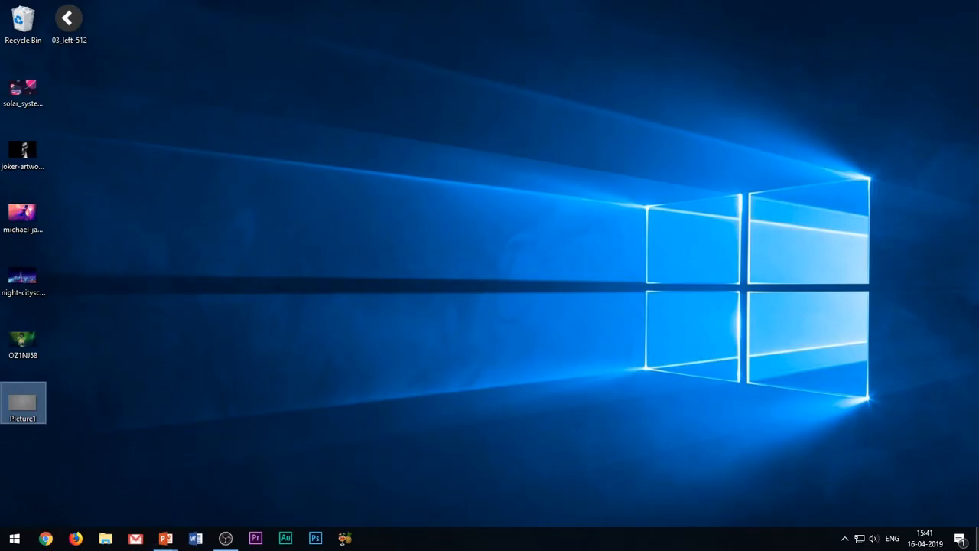
# Select the dancer artwork file and bring up the blank Presentation1 window
pyautogui.click(23, 214)
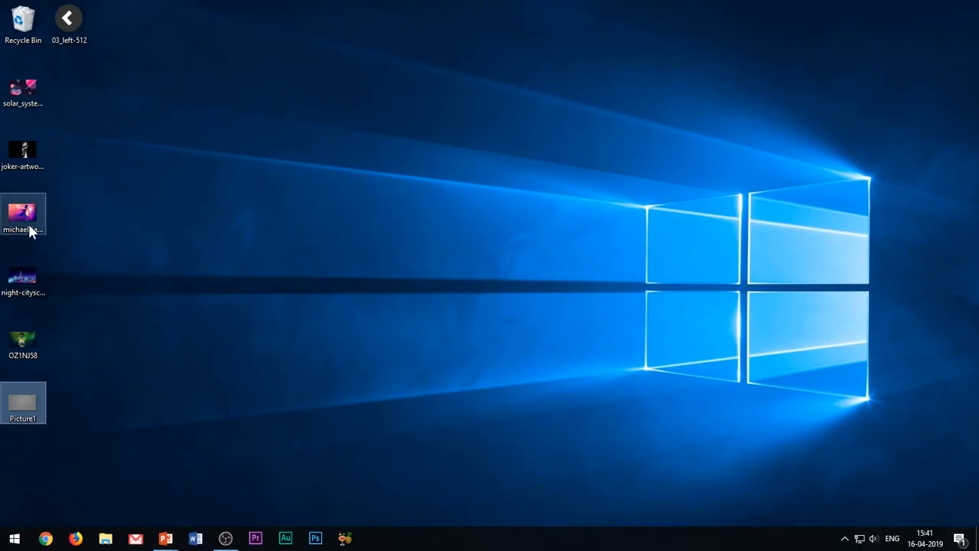
pyautogui.moveTo(161, 534)
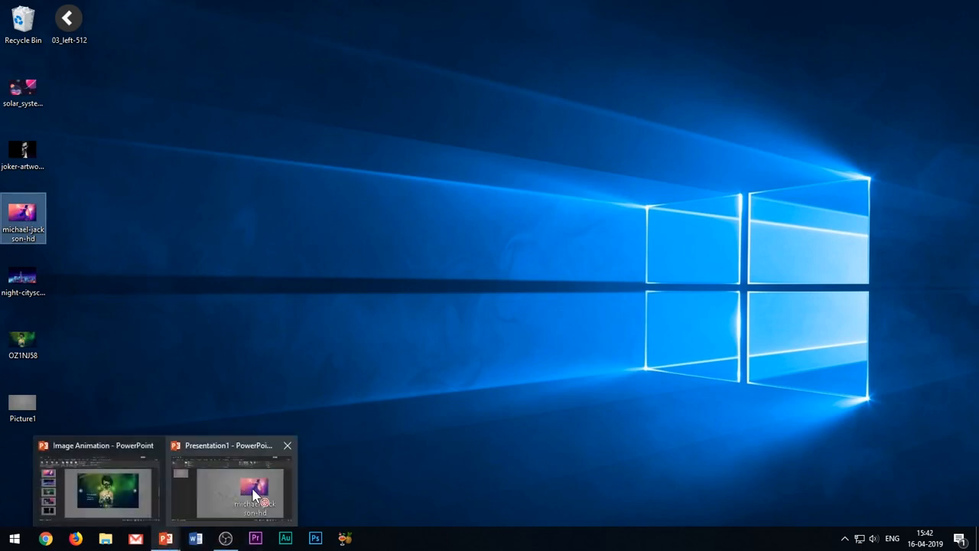
pyautogui.click(253, 493)
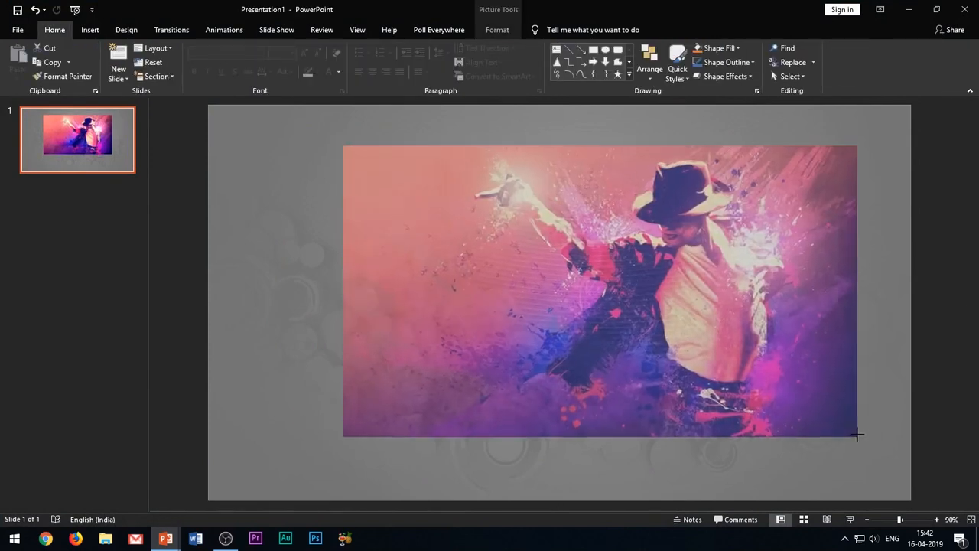
# Resize the dancer picture so it fills most of slide 1
pyautogui.moveTo(857, 435); pyautogui.dragTo(829, 435)
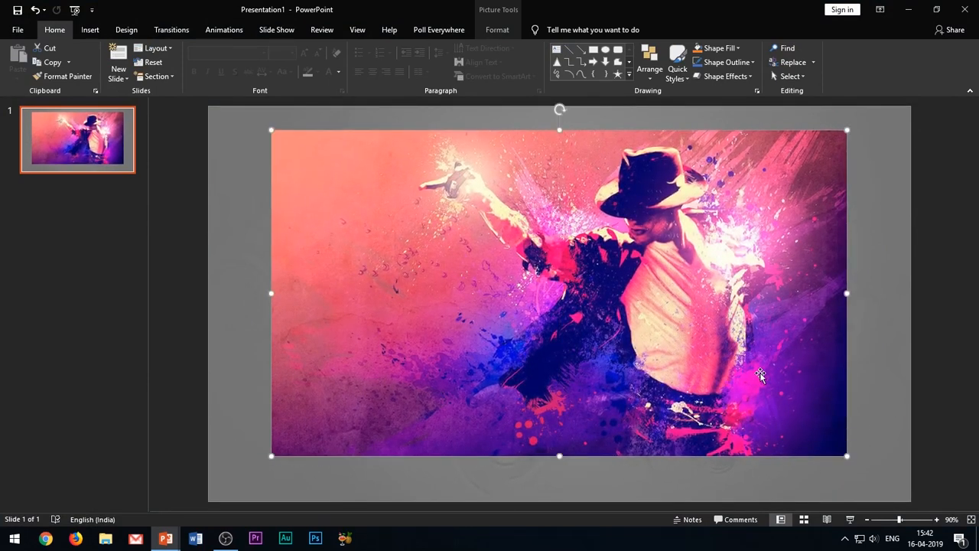
# Duplicate slide 1 so the dancer picture appears on a second slide
pyautogui.rightClick(77, 137)
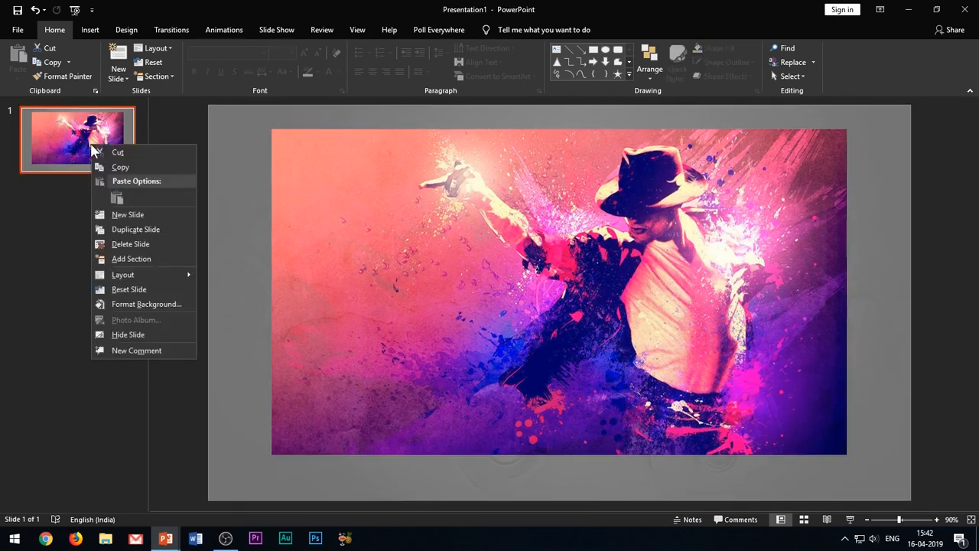
pyautogui.moveTo(172, 232)
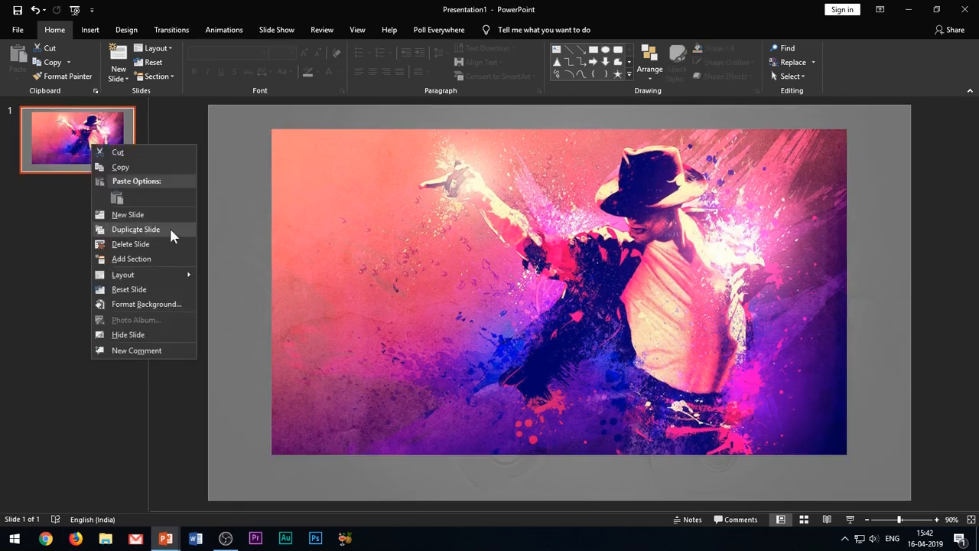
pyautogui.click(127, 214)
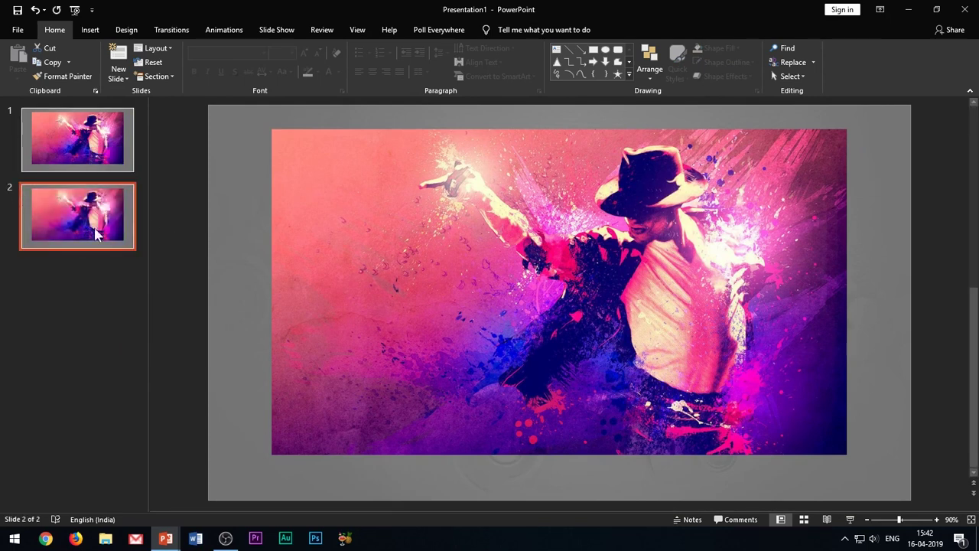
pyautogui.click(558, 291)
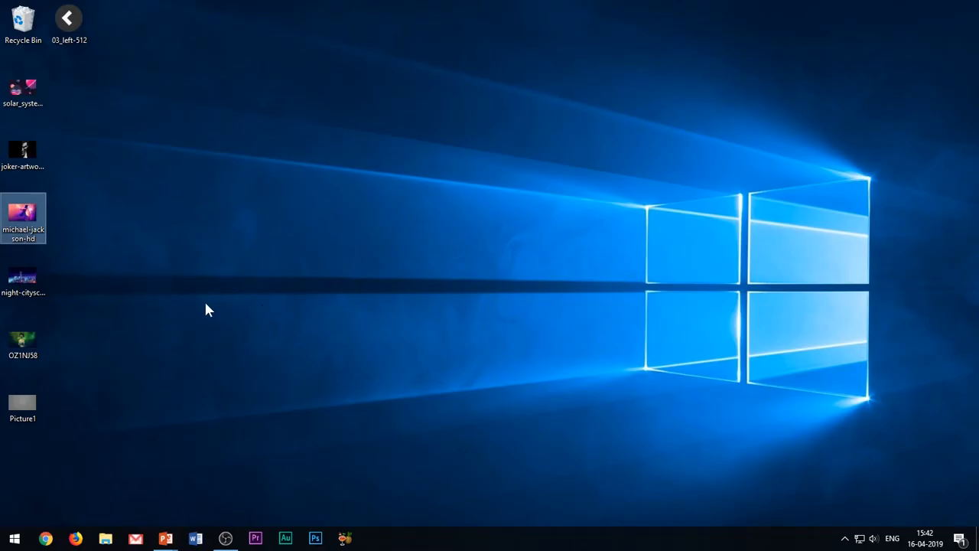
# Drag the night city picture from the desktop onto slide 2
pyautogui.click(23, 276)
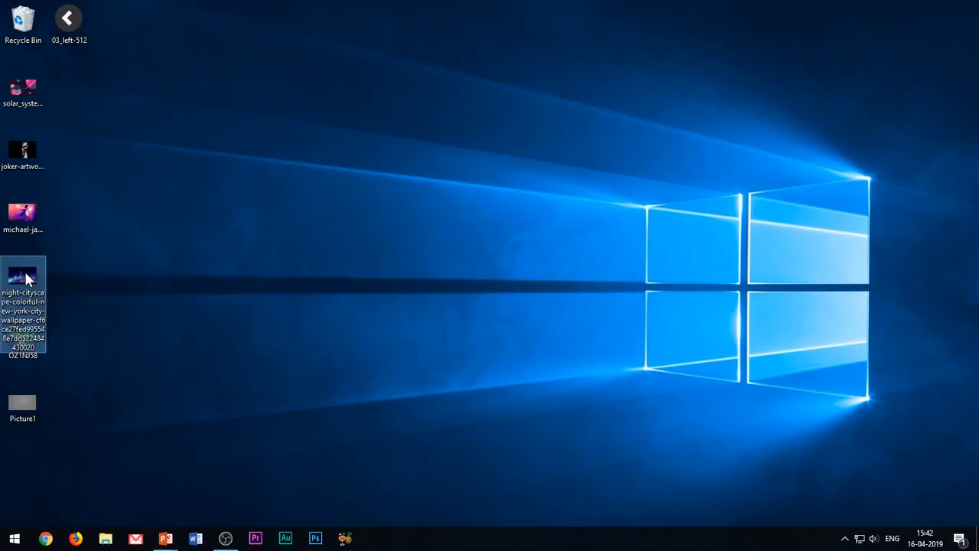
pyautogui.moveTo(23, 278); pyautogui.dragTo(177, 444)
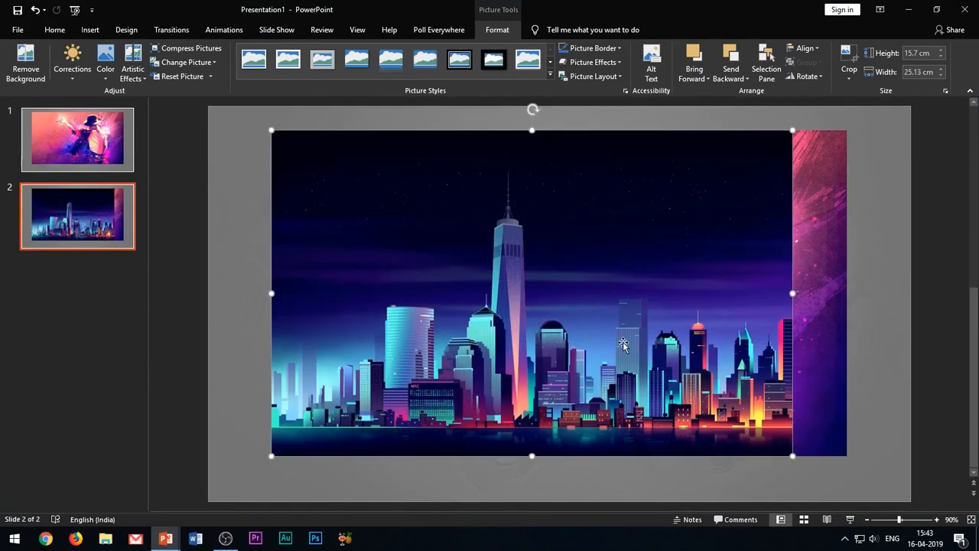
pyautogui.moveTo(645, 329)
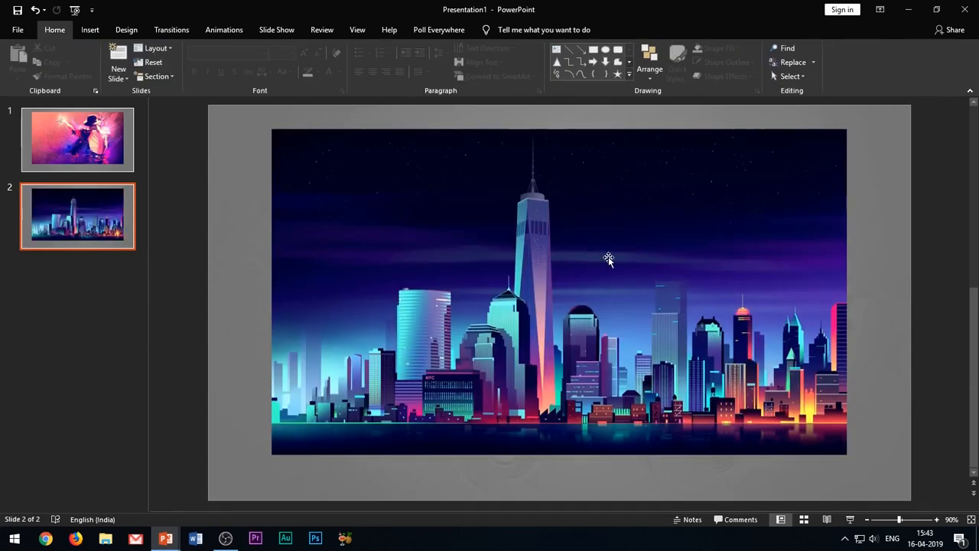
pyautogui.moveTo(107, 233)
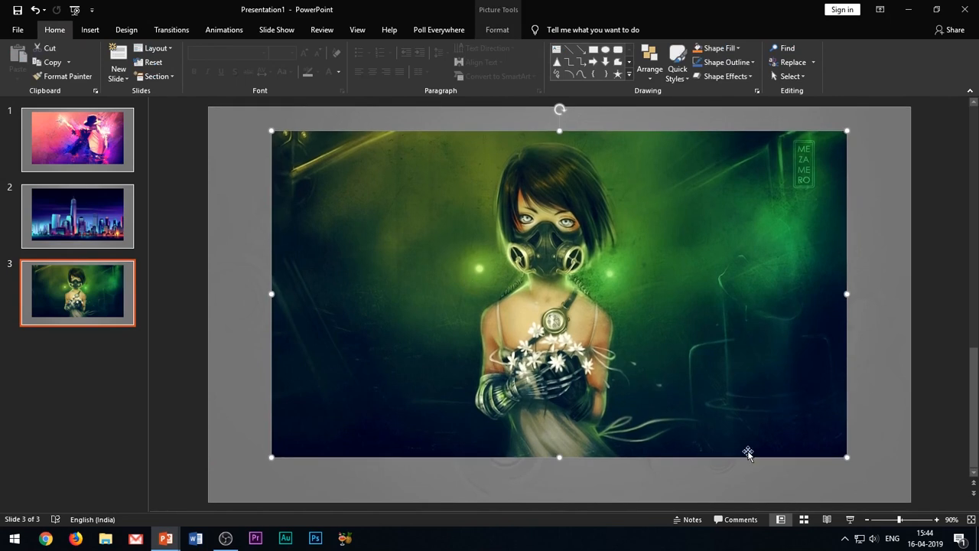
pyautogui.moveTo(298, 214)
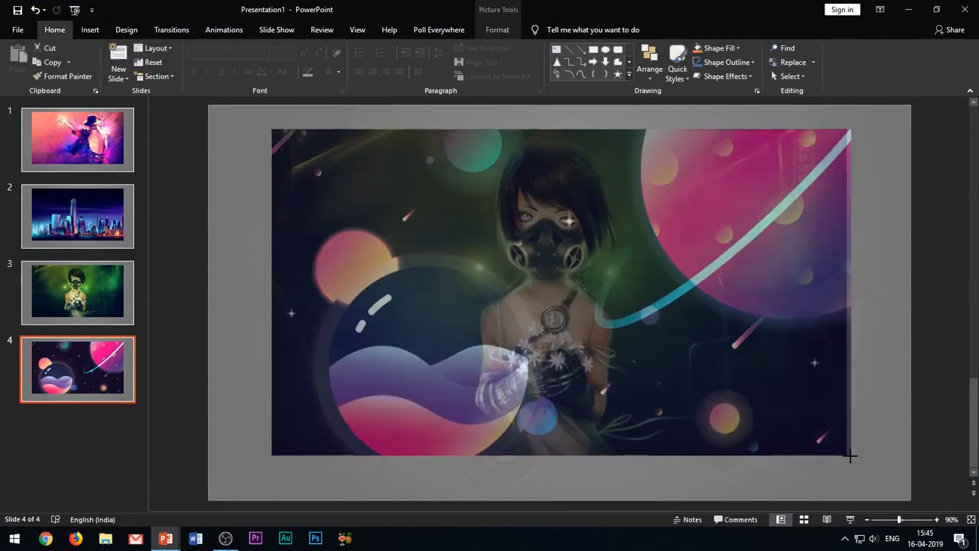
# Adjust the planets picture on slide 4 via its context menu
pyautogui.rightClick(578, 282)
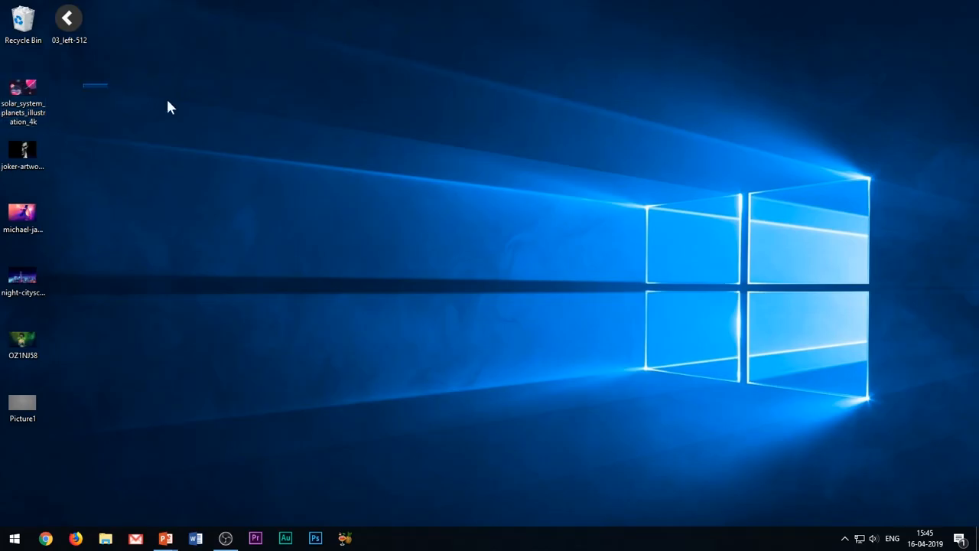
# Duplicate slide 4 to create a fifth planets slide
pyautogui.click(167, 535)
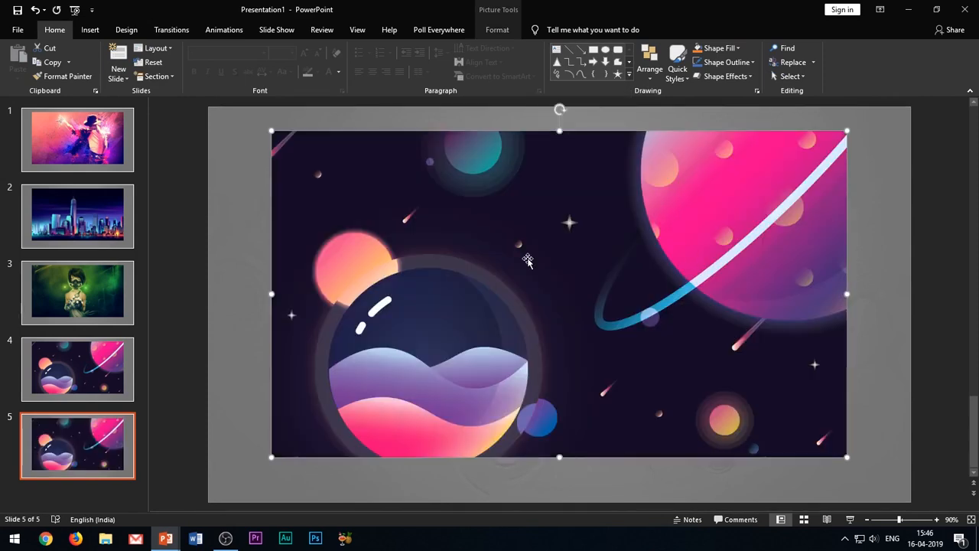
# Apply a Morph transition with 01.00 duration to all five slides
pyautogui.click(77, 138)
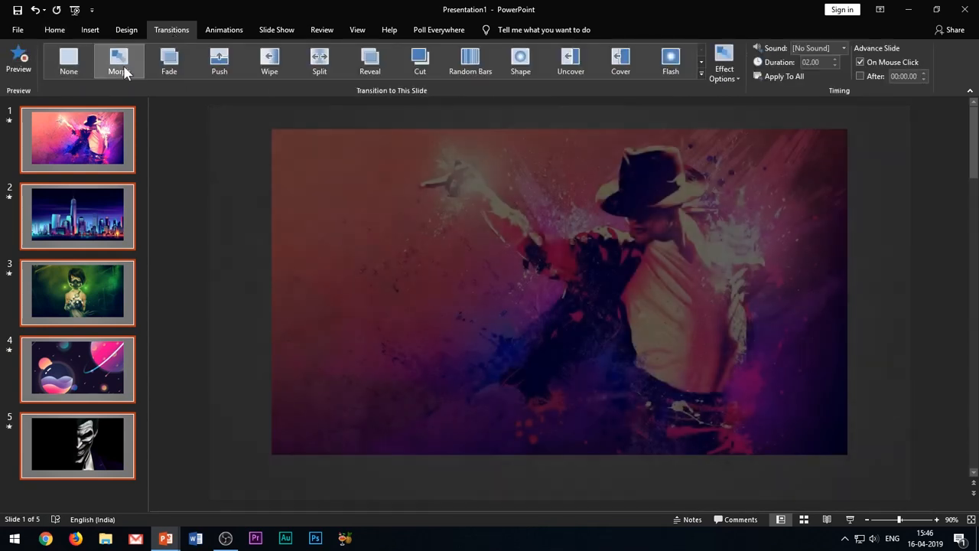
pyautogui.click(120, 60)
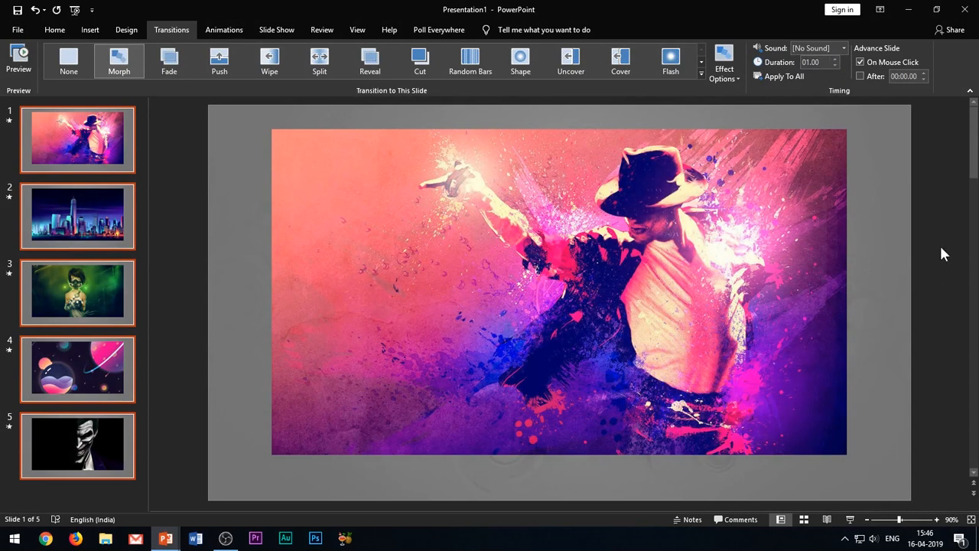
pyautogui.click(76, 141)
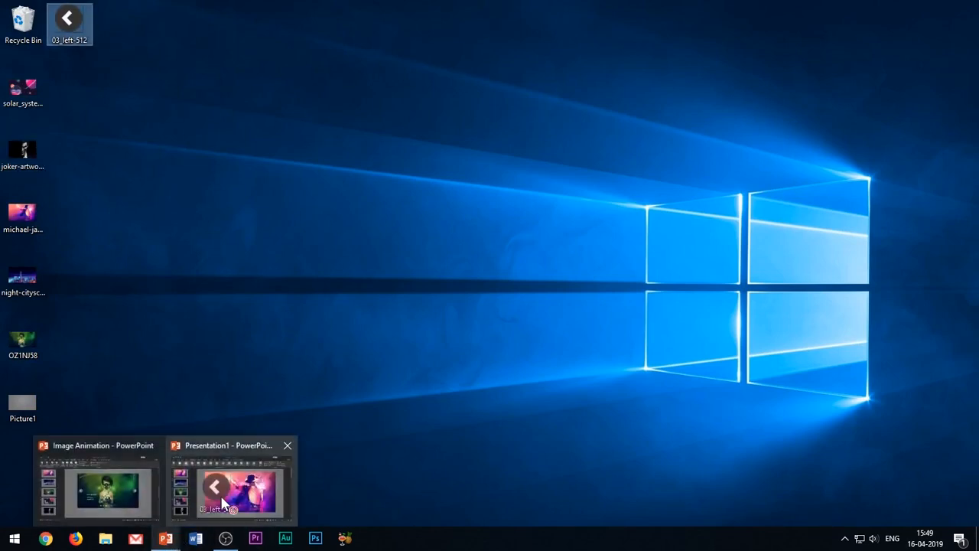
# Switch back to the Presentation1 slider window from the taskbar
pyautogui.click(238, 491)
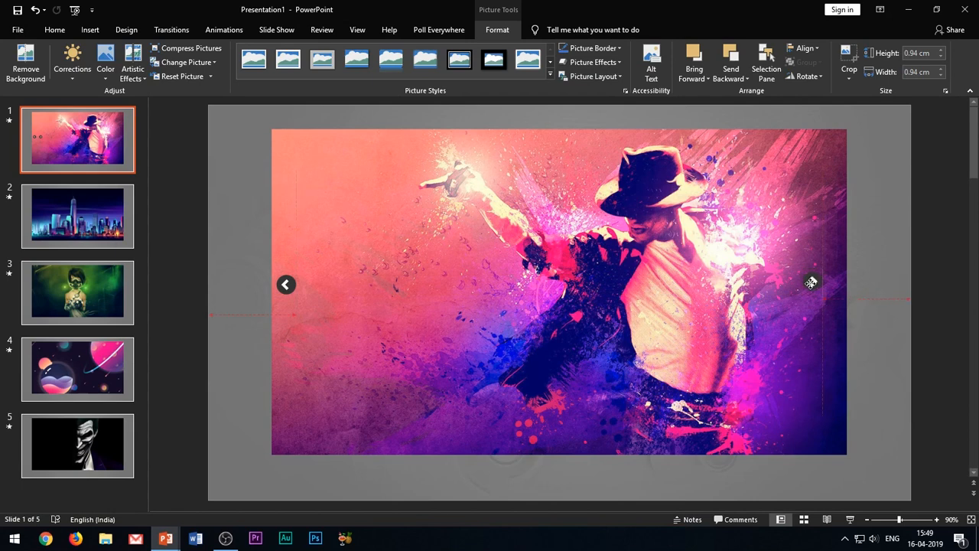
pyautogui.moveTo(815, 285)
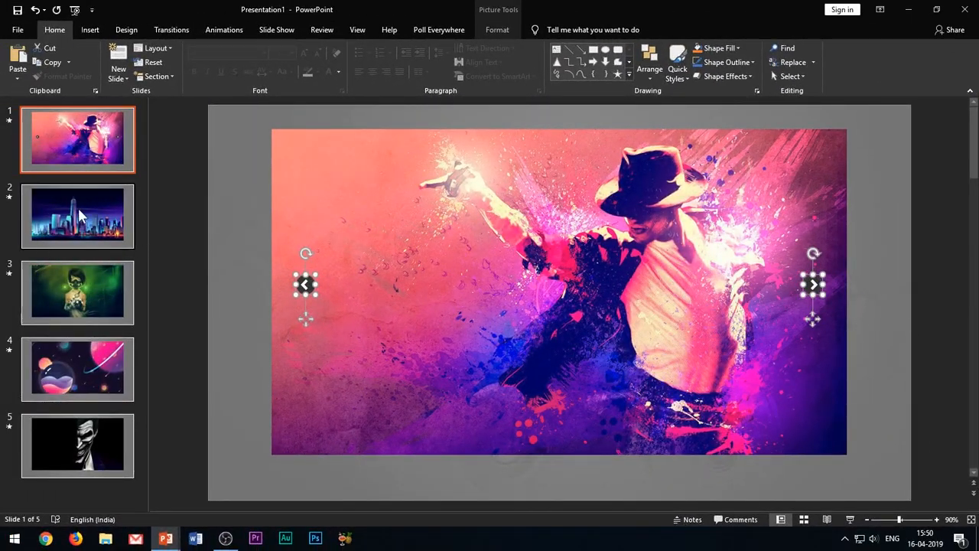
# Paste the left and right arrow icons onto slides 3, 4 and 5, then check slides 4, 2 and 1
pyautogui.click(77, 292)
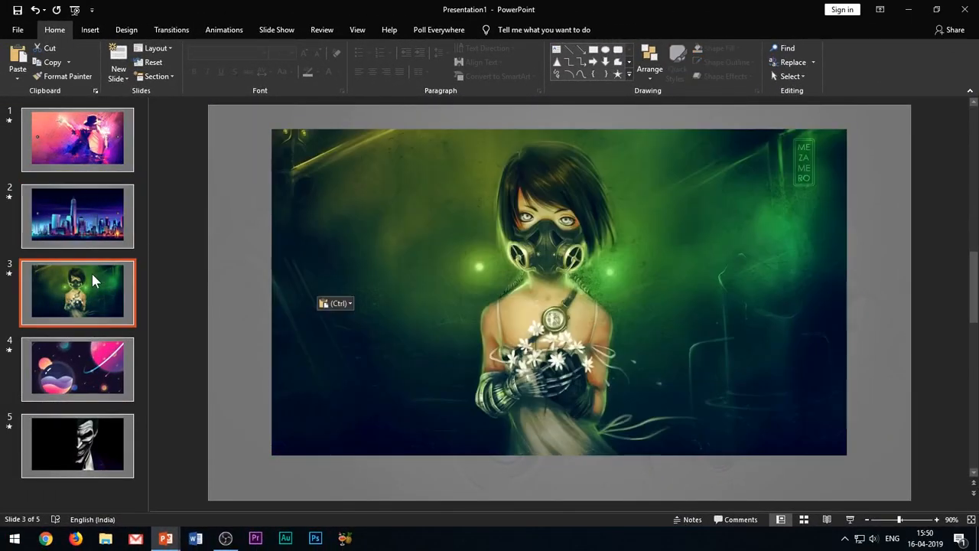
pyautogui.click(76, 369)
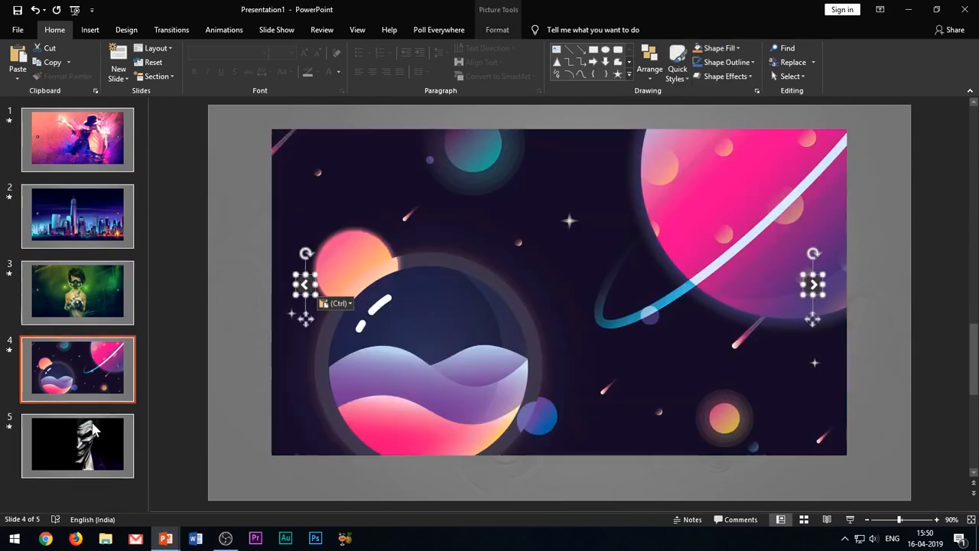
pyautogui.click(77, 442)
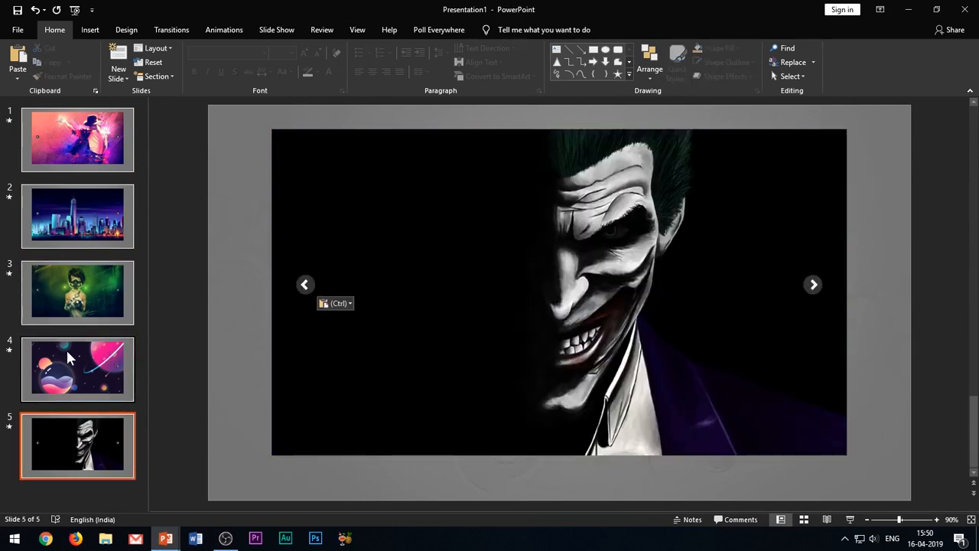
pyautogui.click(76, 369)
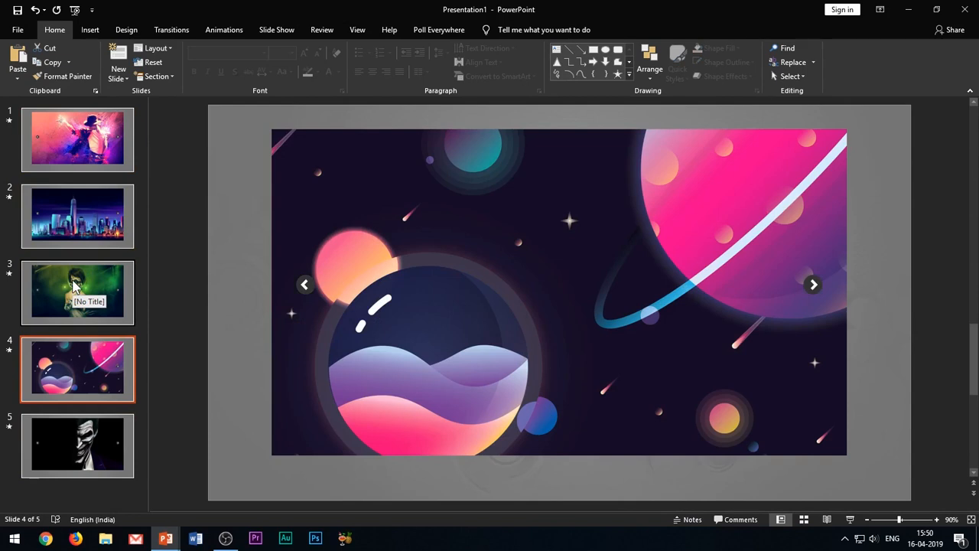
pyautogui.click(77, 216)
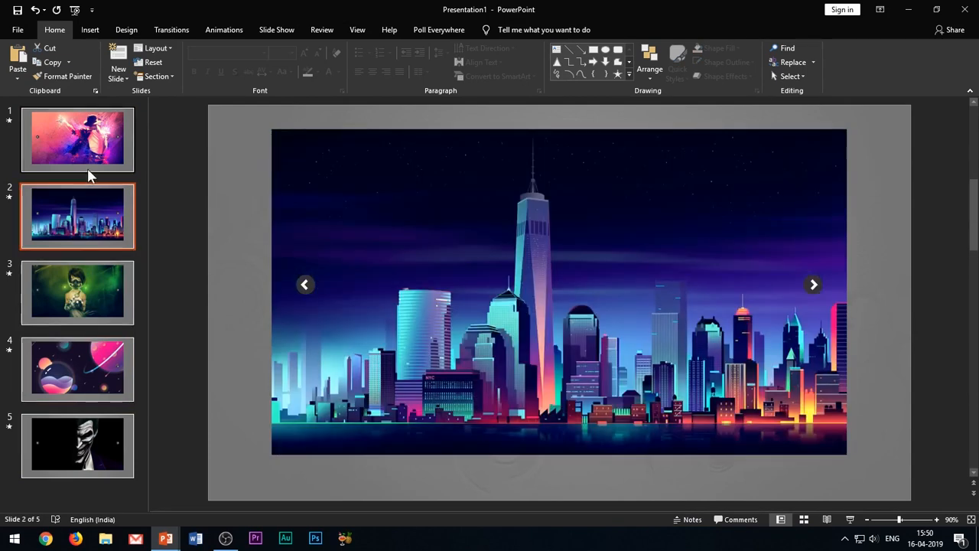
pyautogui.click(78, 141)
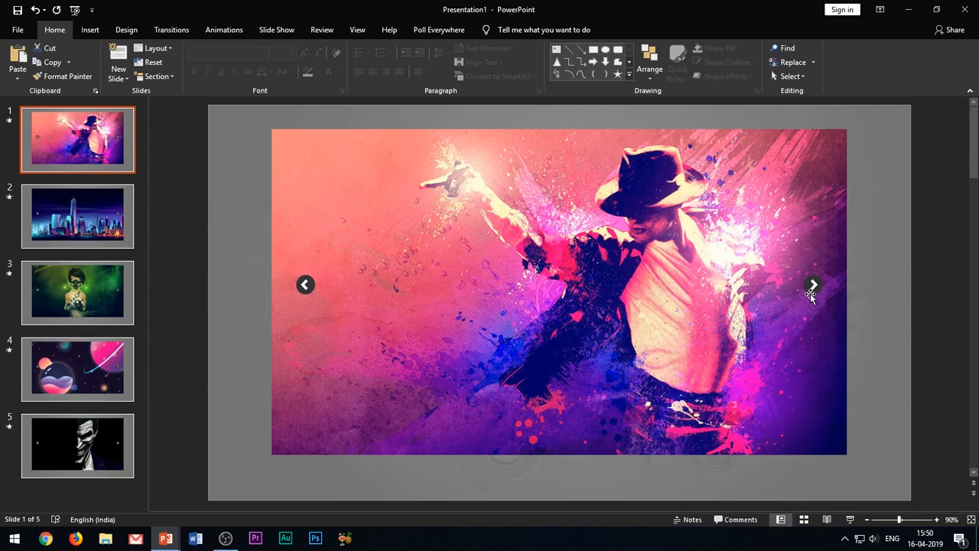
pyautogui.moveTo(808, 300)
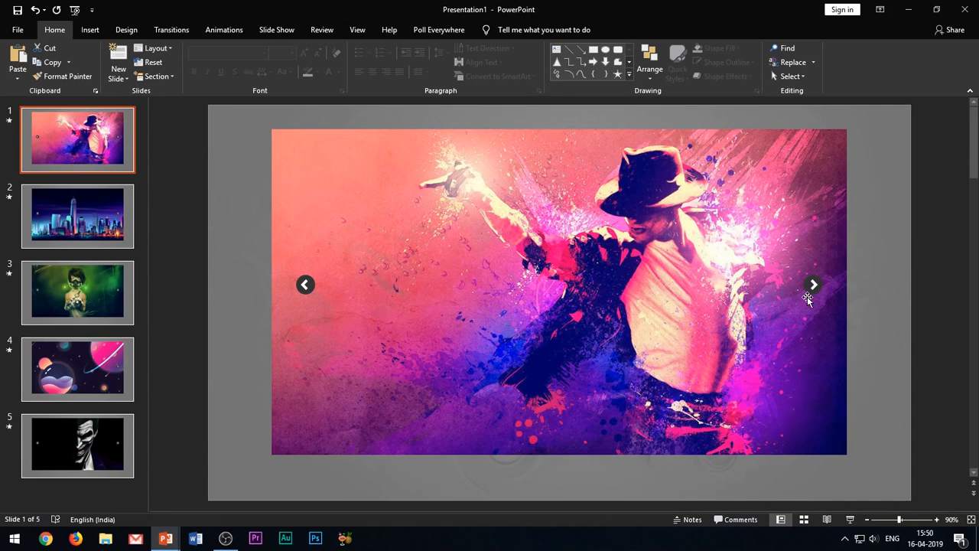
pyautogui.moveTo(810, 318)
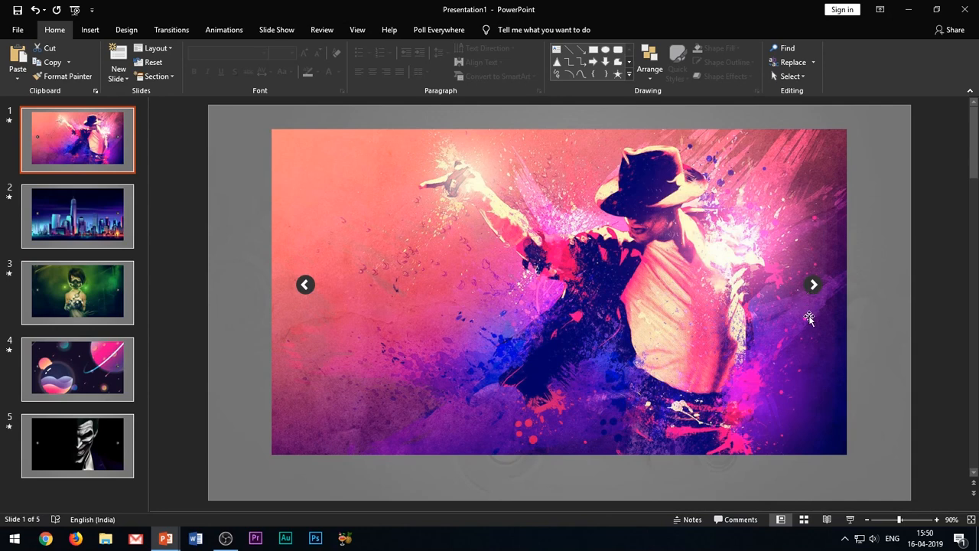
pyautogui.moveTo(819, 306)
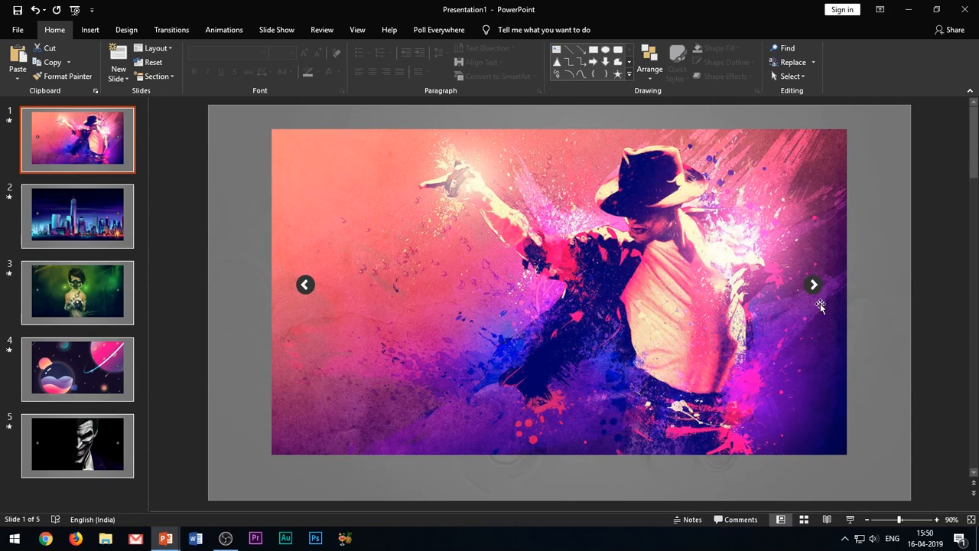
pyautogui.moveTo(817, 287)
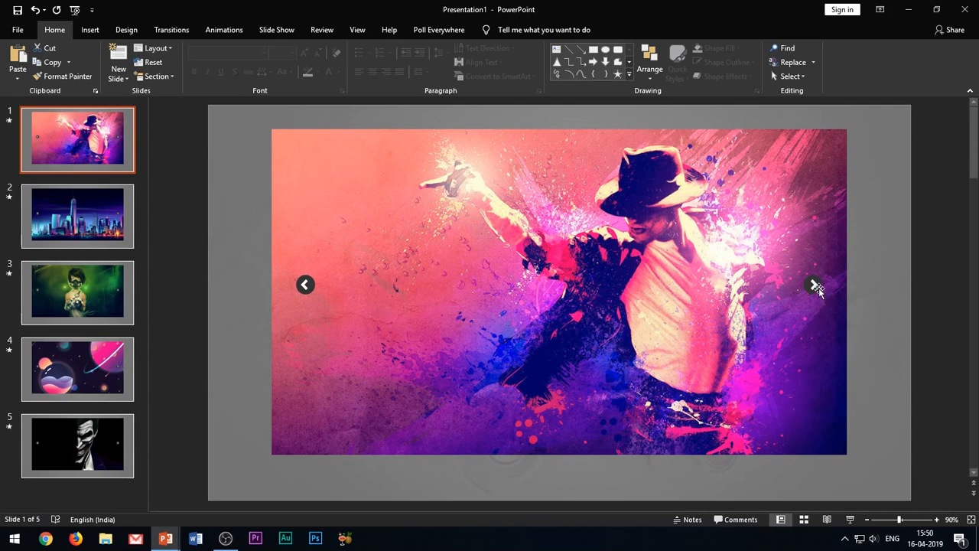
# Start a hyperlink on slide 1's left arrow to a place in this document, then dismiss it
pyautogui.rightClick(814, 286)
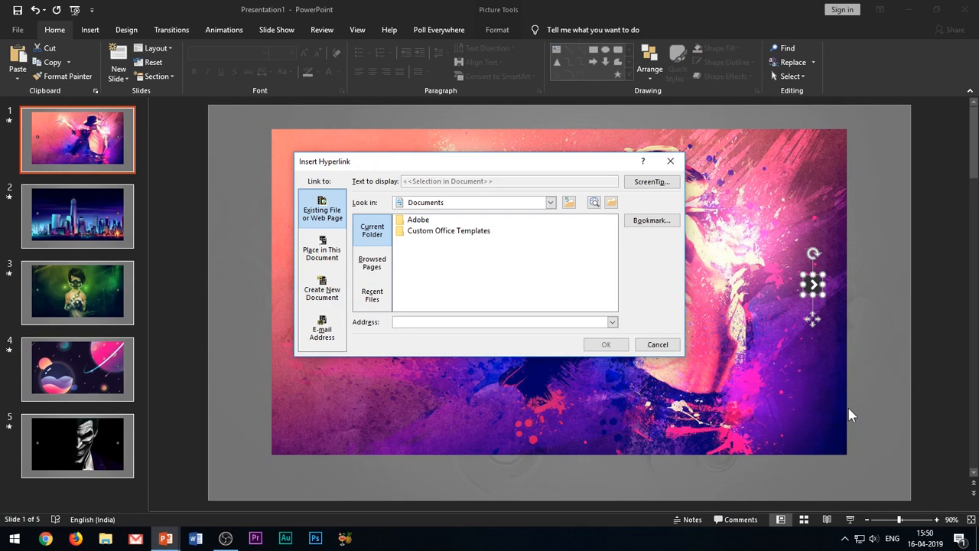
pyautogui.click(497, 321)
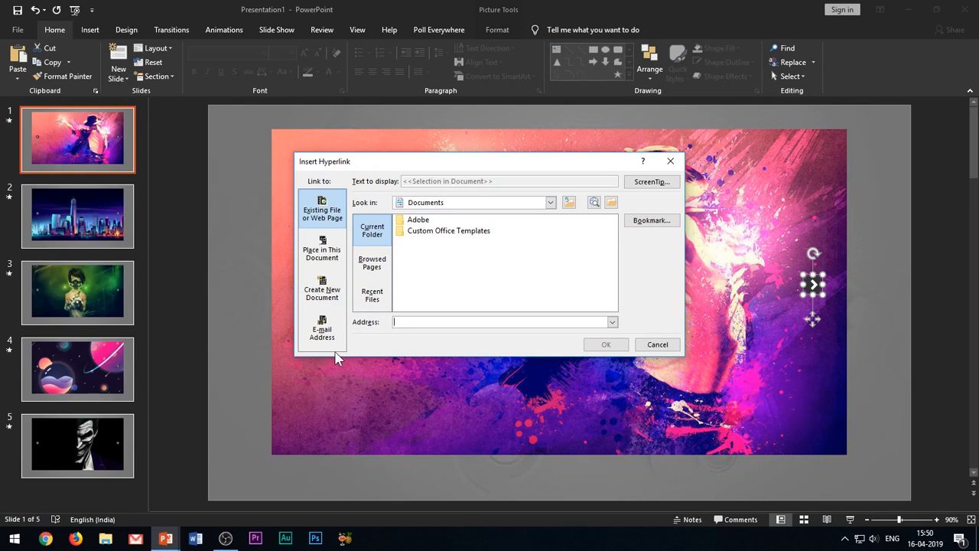
pyautogui.click(322, 248)
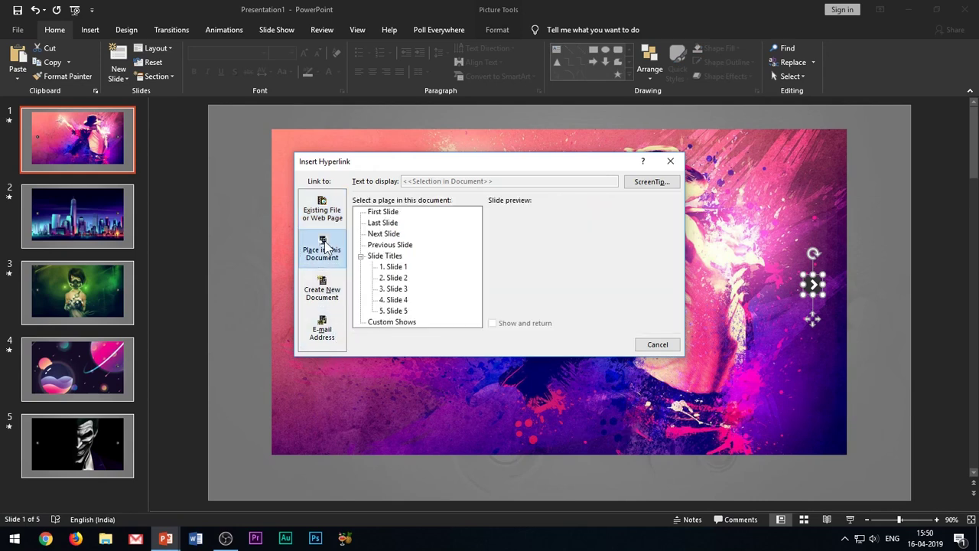
pyautogui.click(321, 247)
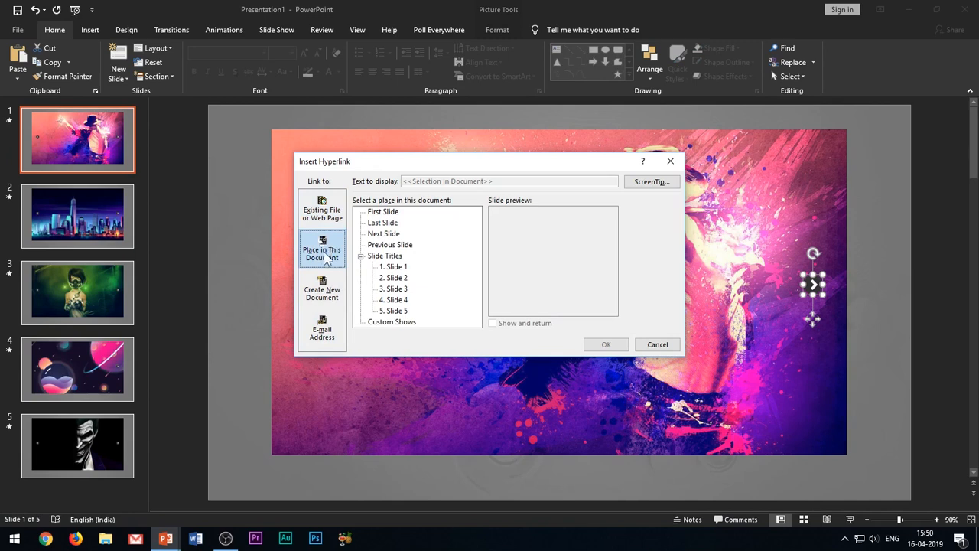
pyautogui.click(392, 278)
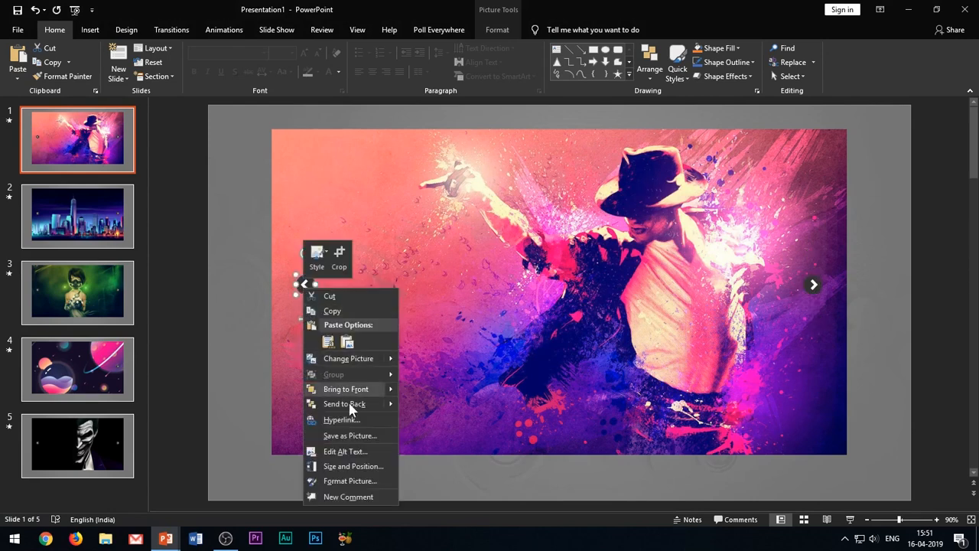
# Link slide 1's left arrow to Slide 5 and move on to slide 2
pyautogui.click(336, 419)
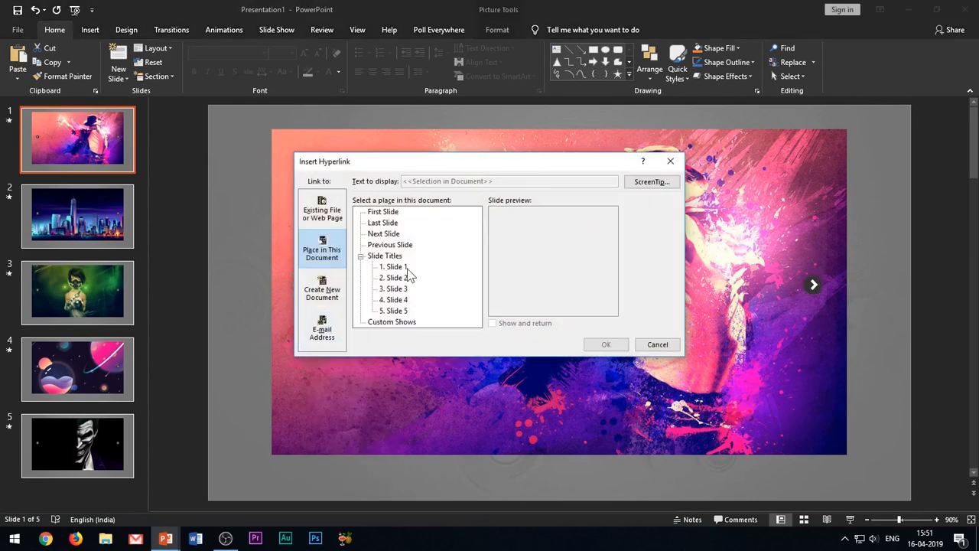
pyautogui.click(395, 311)
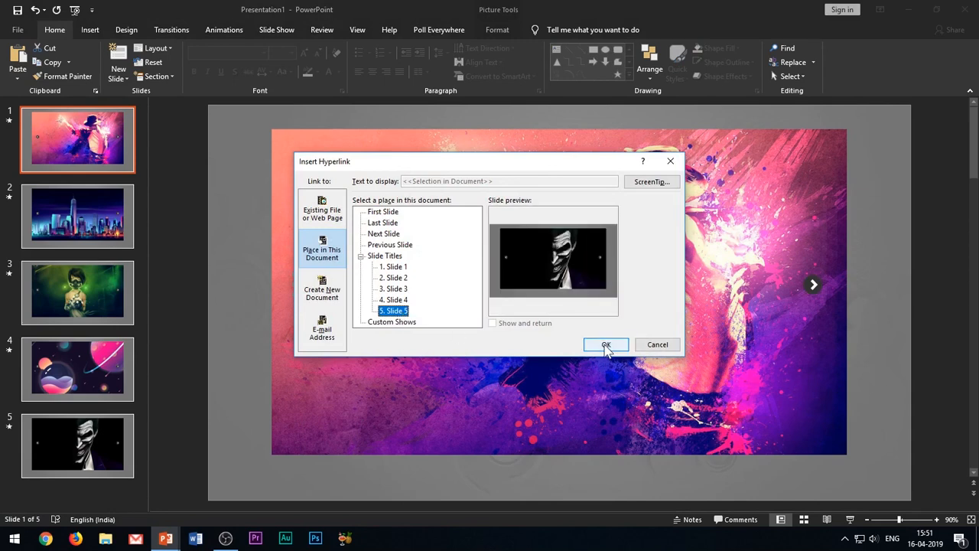
pyautogui.click(606, 345)
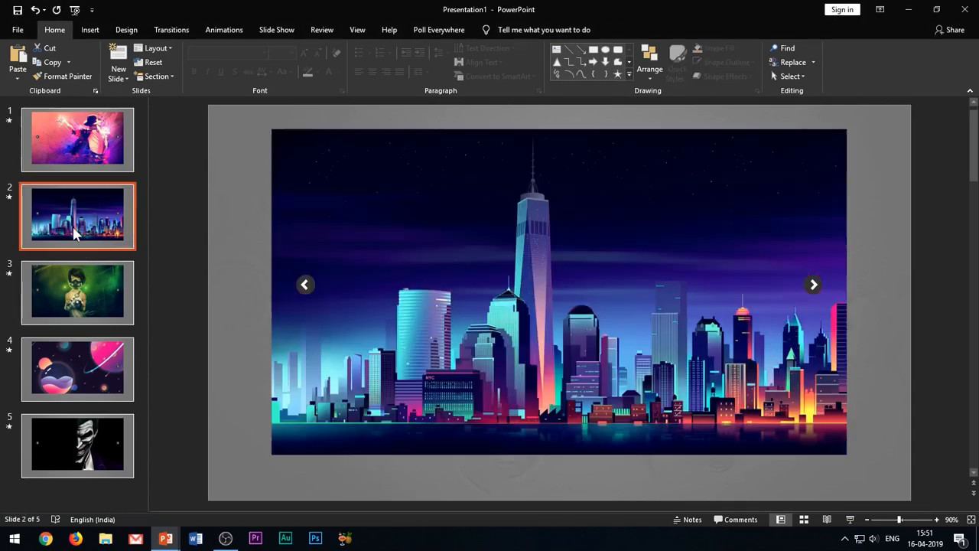
pyautogui.click(813, 285)
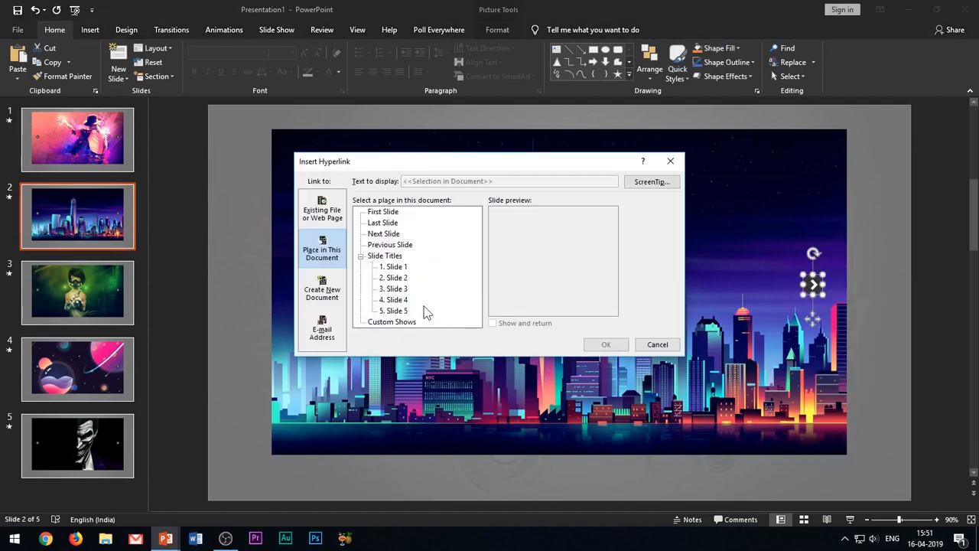
# Confirm slide 2's right-arrow link, link its left arrow to the previous slide, and move to slide 3
pyautogui.click(658, 345)
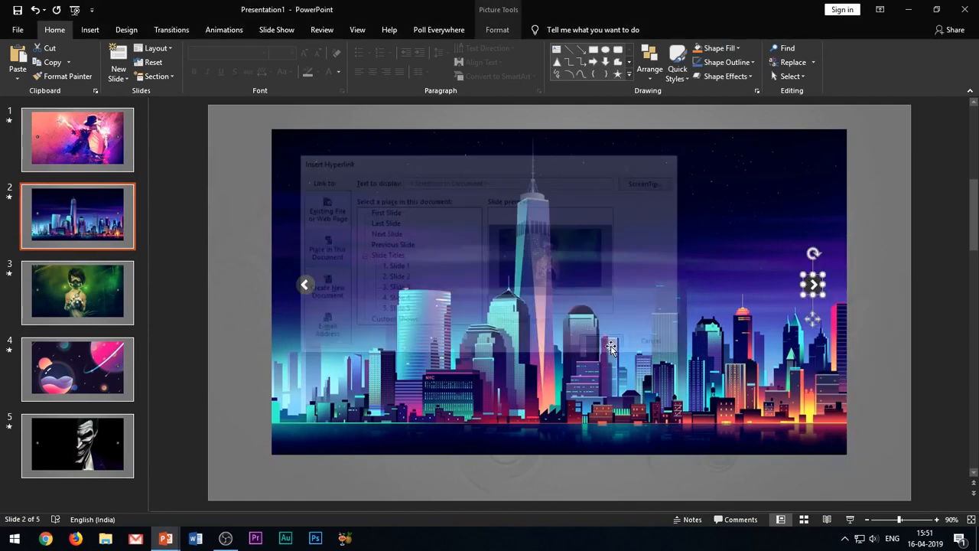
pyautogui.rightClick(610, 345)
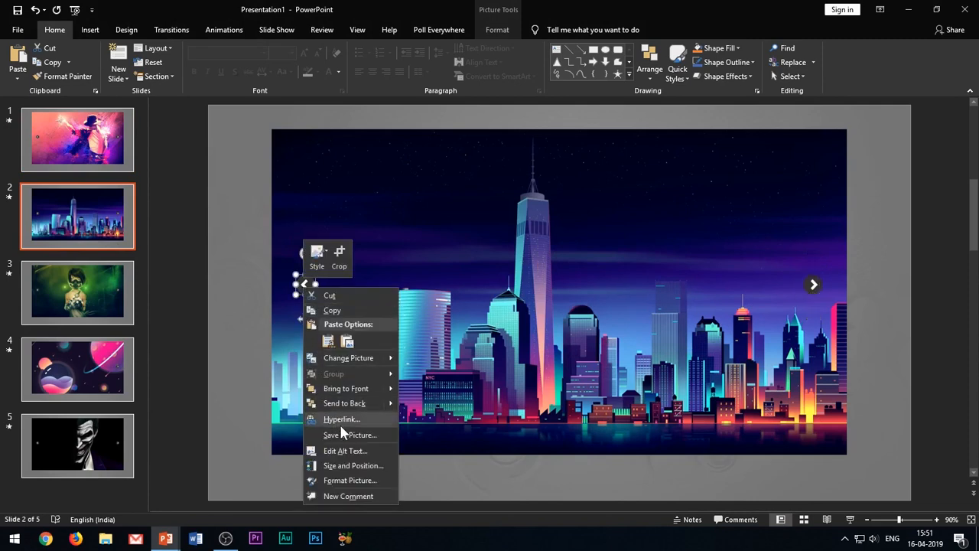
pyautogui.click(341, 419)
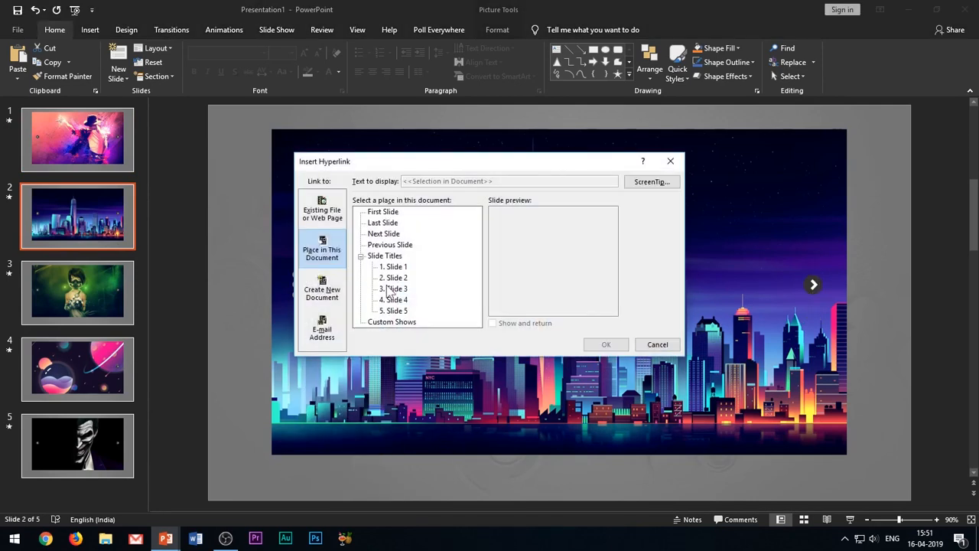
pyautogui.click(393, 266)
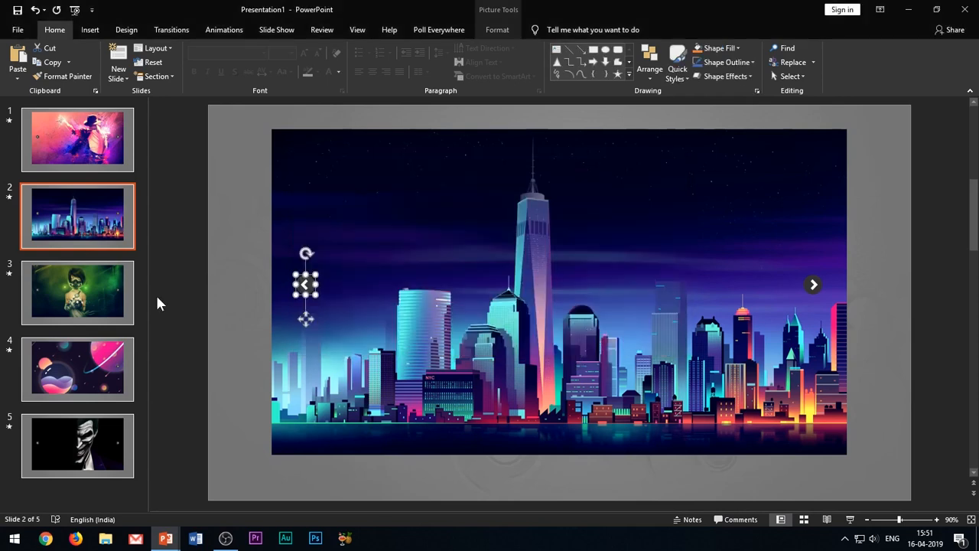
pyautogui.click(814, 285)
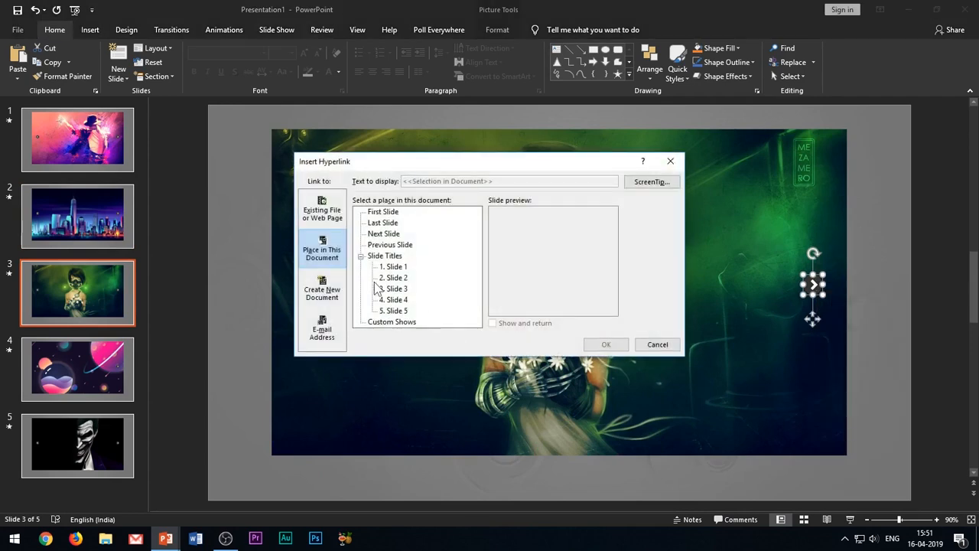
# Set destination slides for the arrow hyperlinks on slides 3, 4 and 5
pyautogui.click(395, 298)
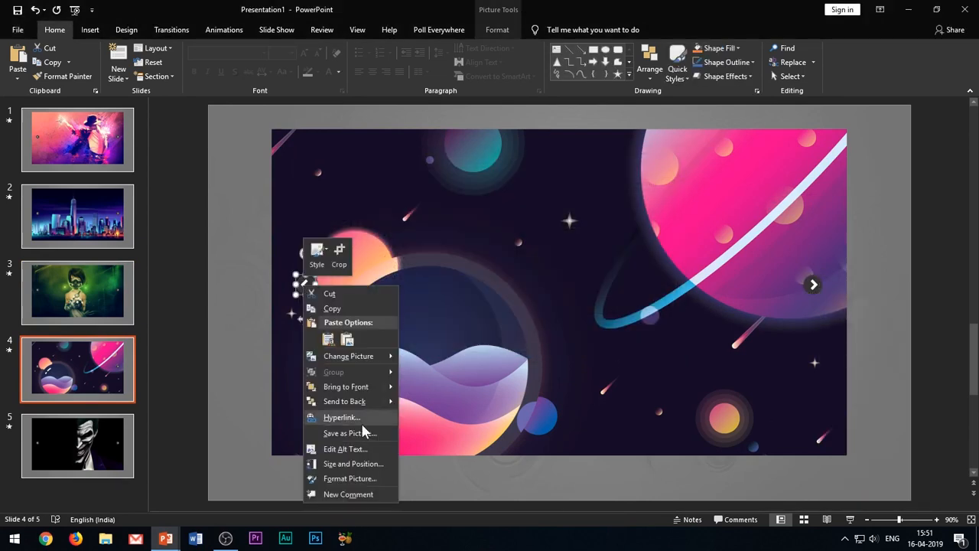
pyautogui.click(76, 444)
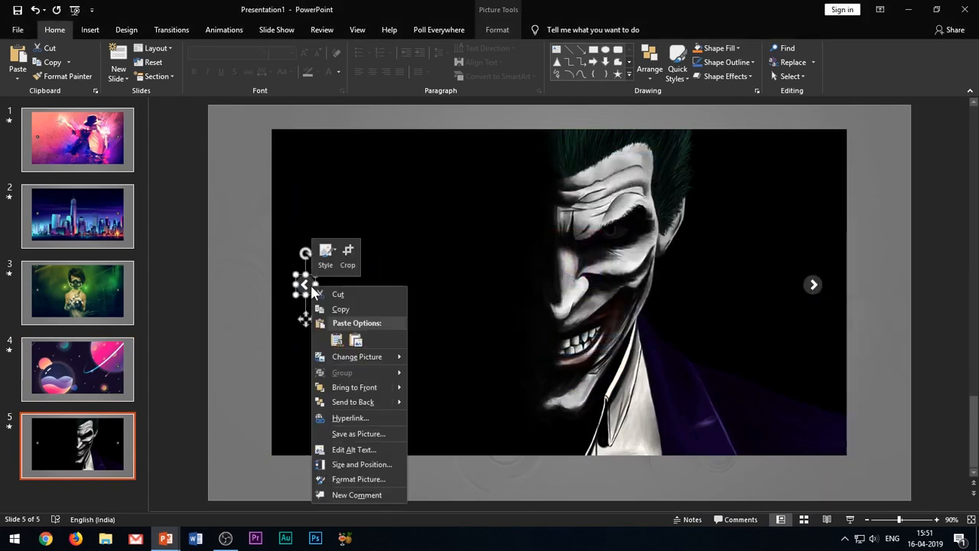
pyautogui.click(351, 418)
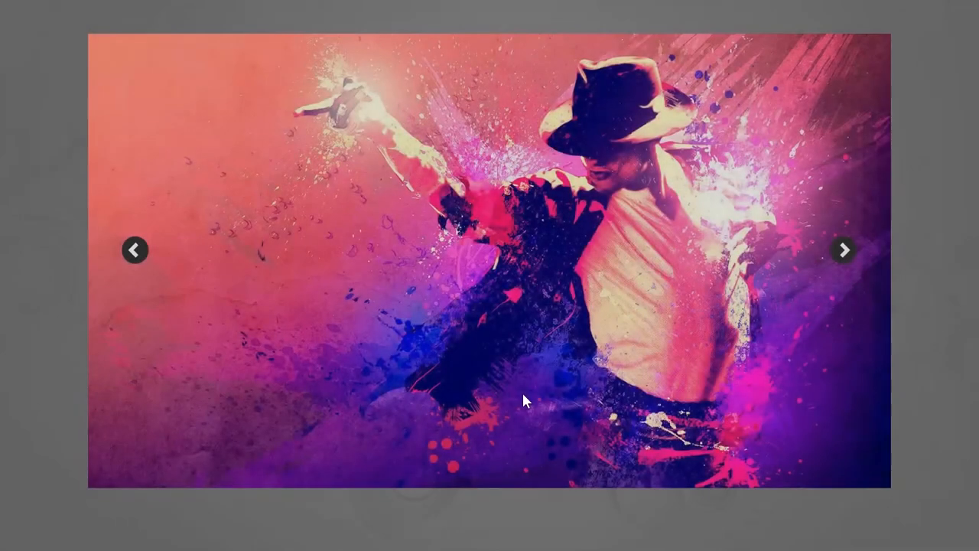
# Run the slide show and follow the right arrow from slide 1 to slide 2 and on
pyautogui.click(845, 251)
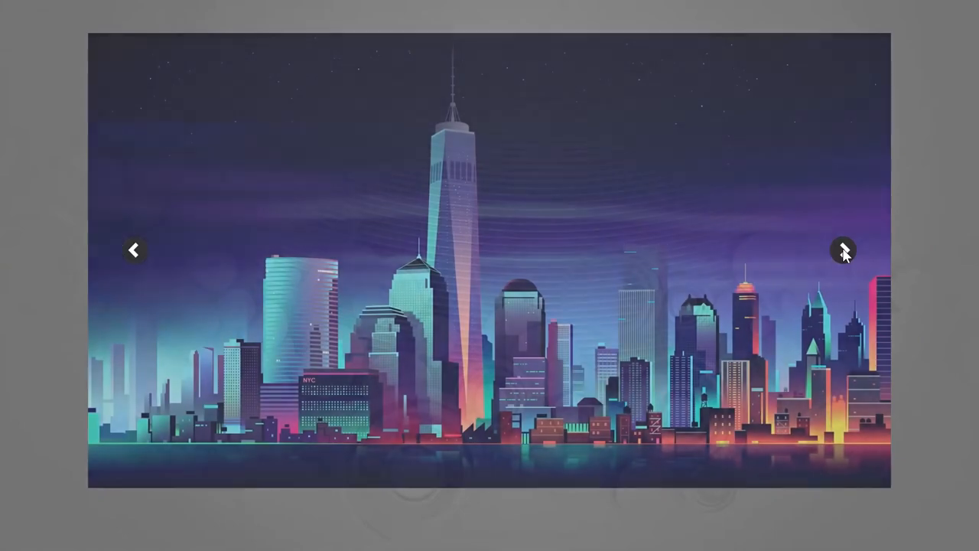
pyautogui.click(844, 251)
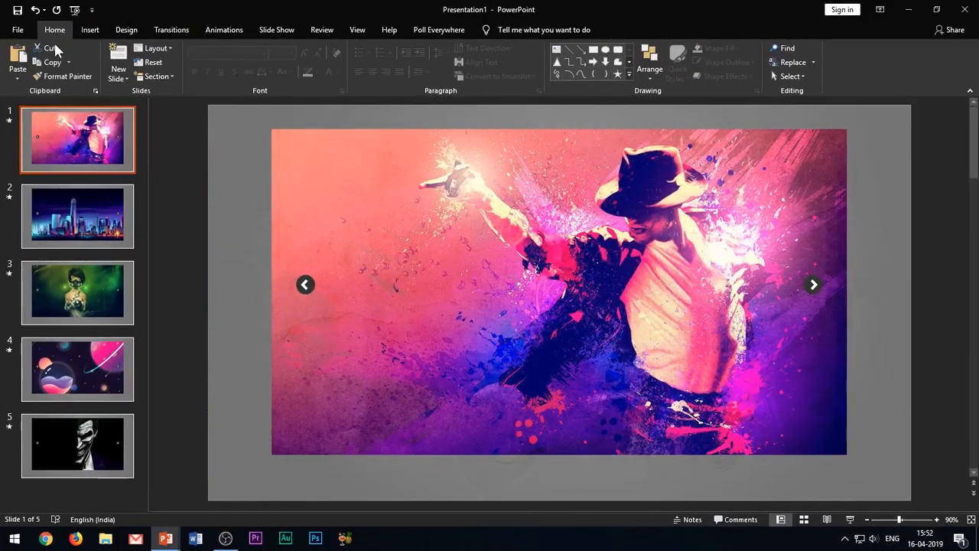
# Draw a rectangle bar along the bottom of slide 1 and bring up its Format Shape settings
pyautogui.click(89, 30)
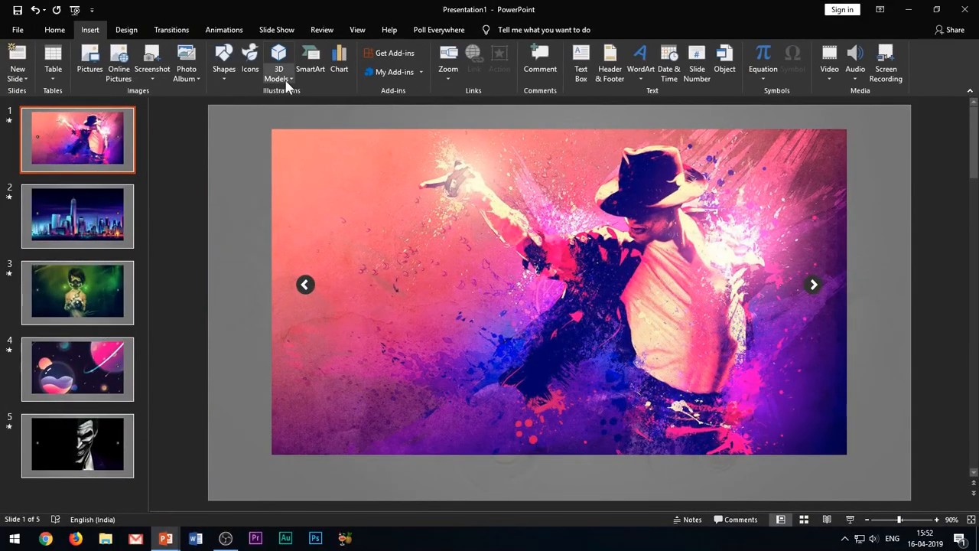
pyautogui.click(224, 63)
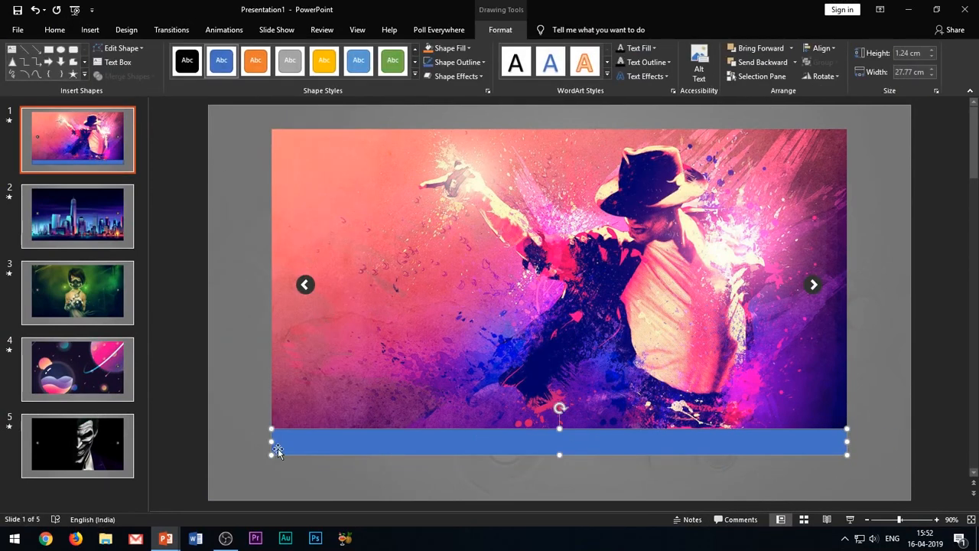
pyautogui.moveTo(407, 447)
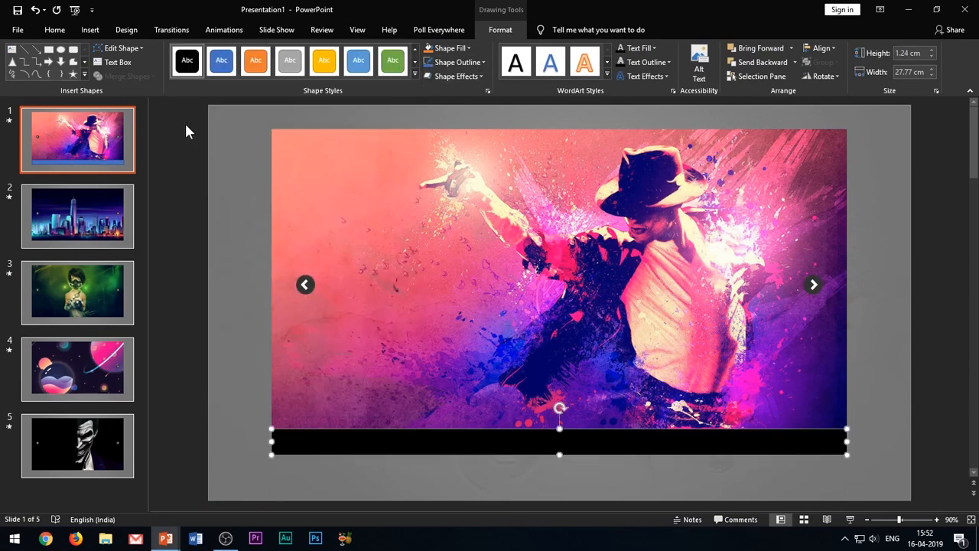
pyautogui.rightClick(560, 440)
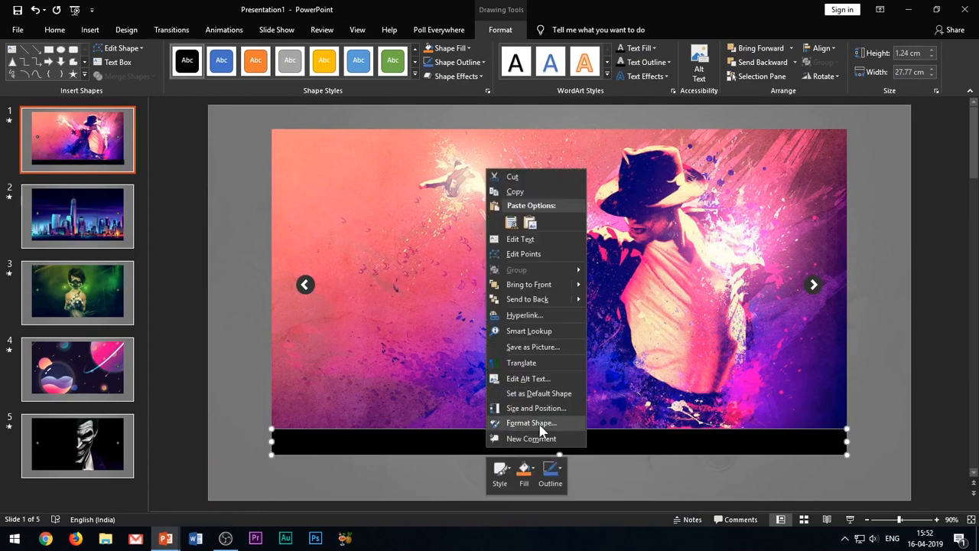
pyautogui.click(533, 423)
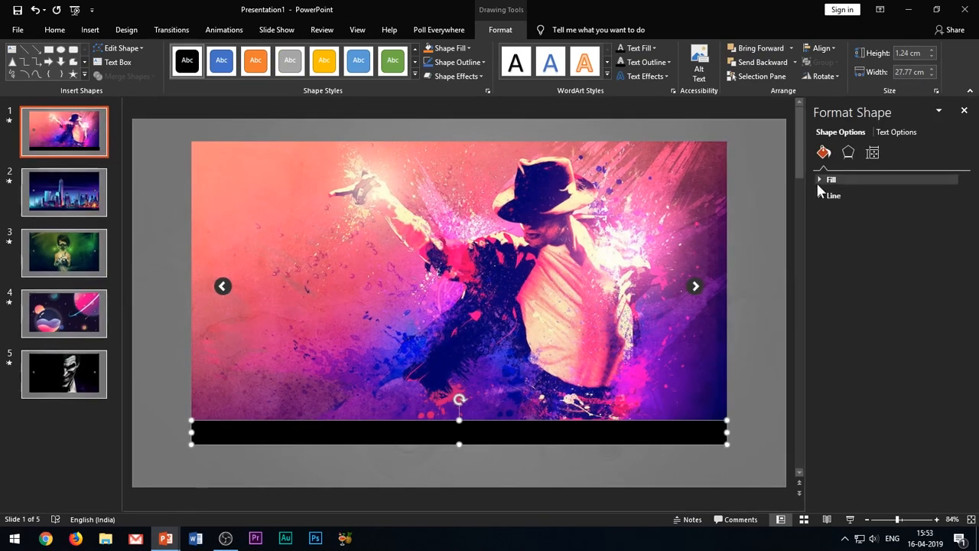
# Give the bar a solid black fill at about 71% transparency
pyautogui.click(832, 179)
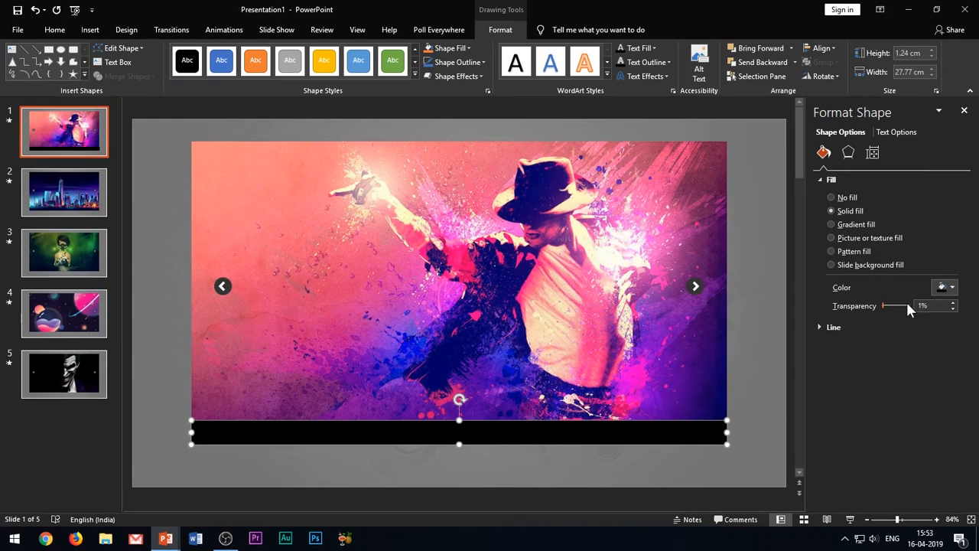
pyautogui.moveTo(885, 306); pyautogui.dragTo(895, 306)
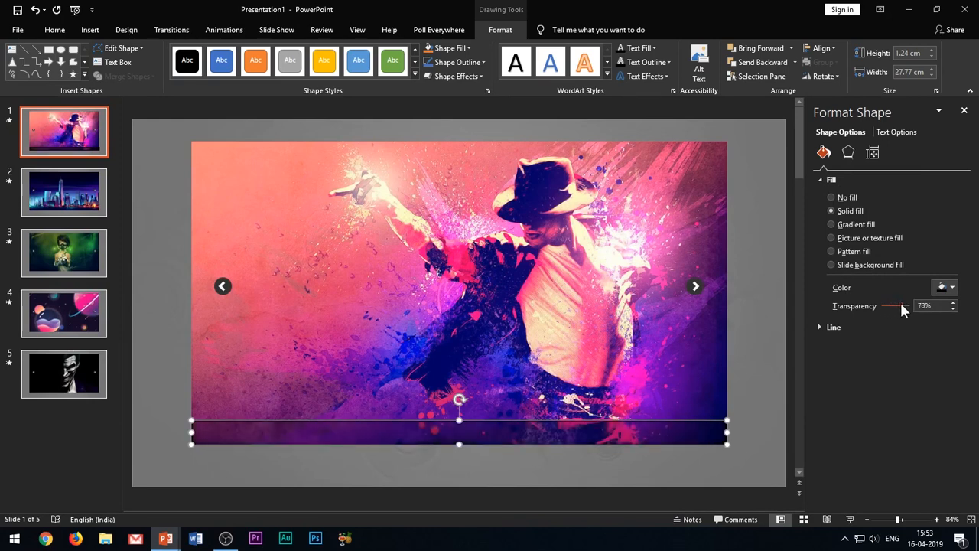
pyautogui.moveTo(896, 306); pyautogui.dragTo(894, 306)
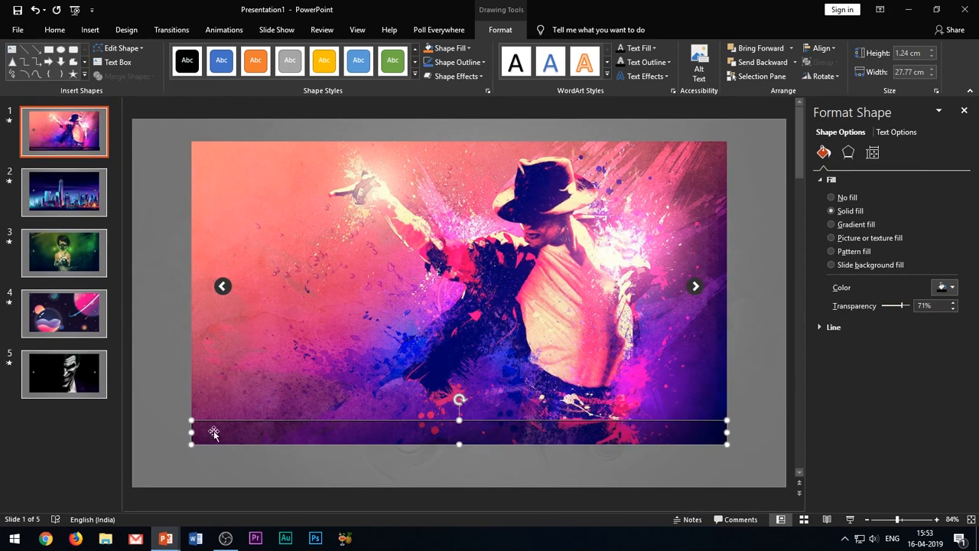
pyautogui.click(452, 61)
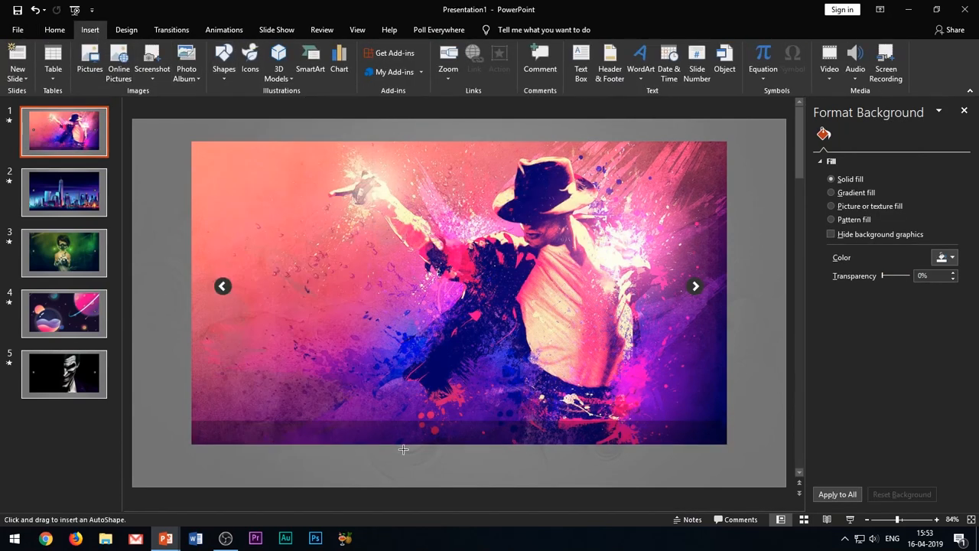
# Insert a small oval, duplicate it into five dots and centre the row on the bar
pyautogui.click(55, 30)
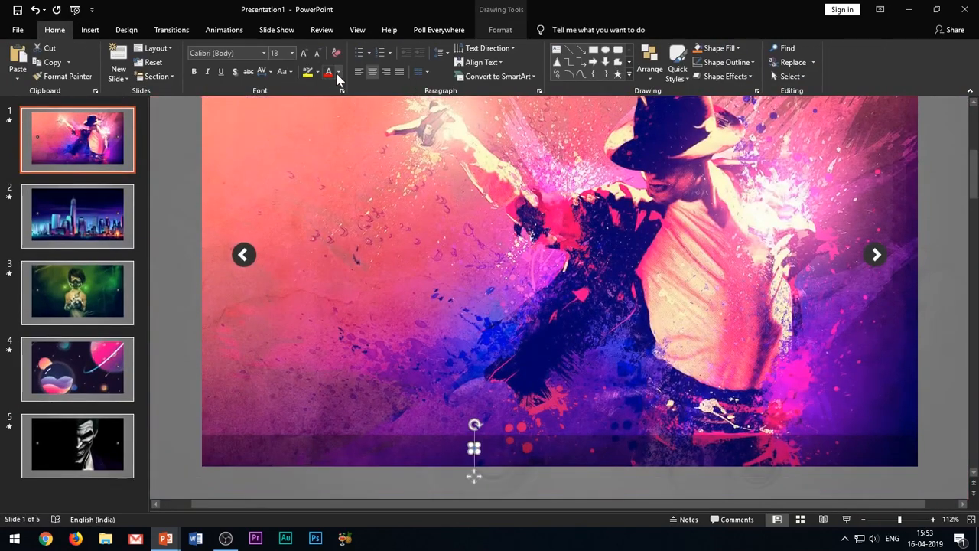
pyautogui.click(499, 29)
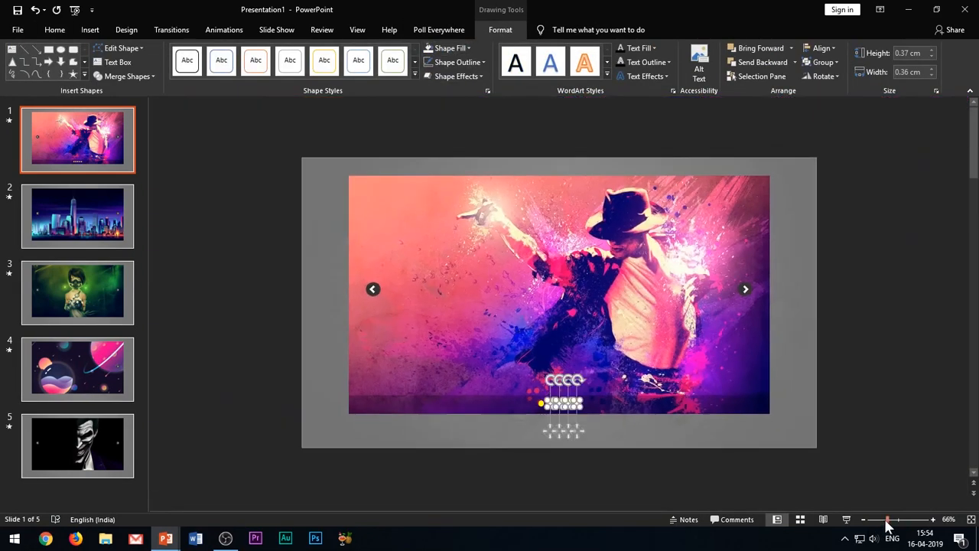
pyautogui.press('F5')
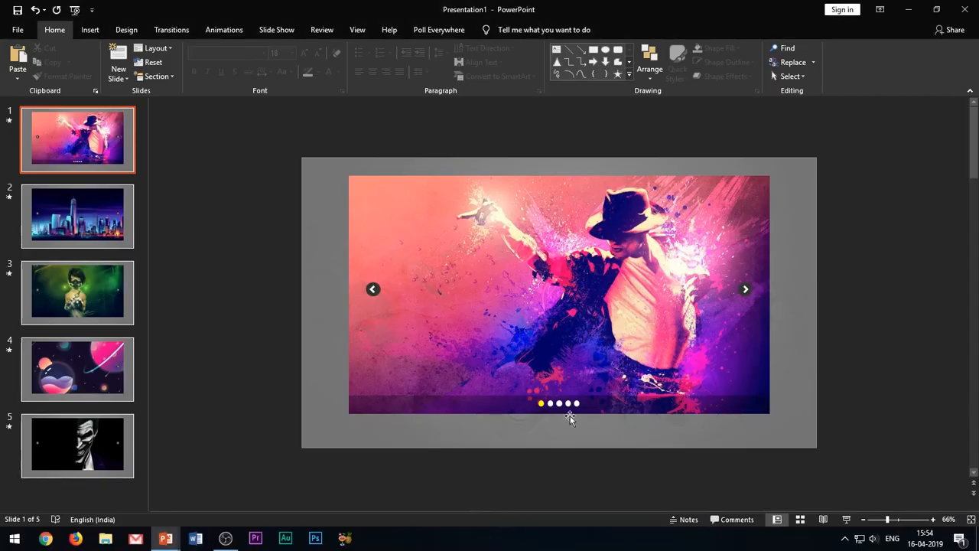
pyautogui.click(558, 404)
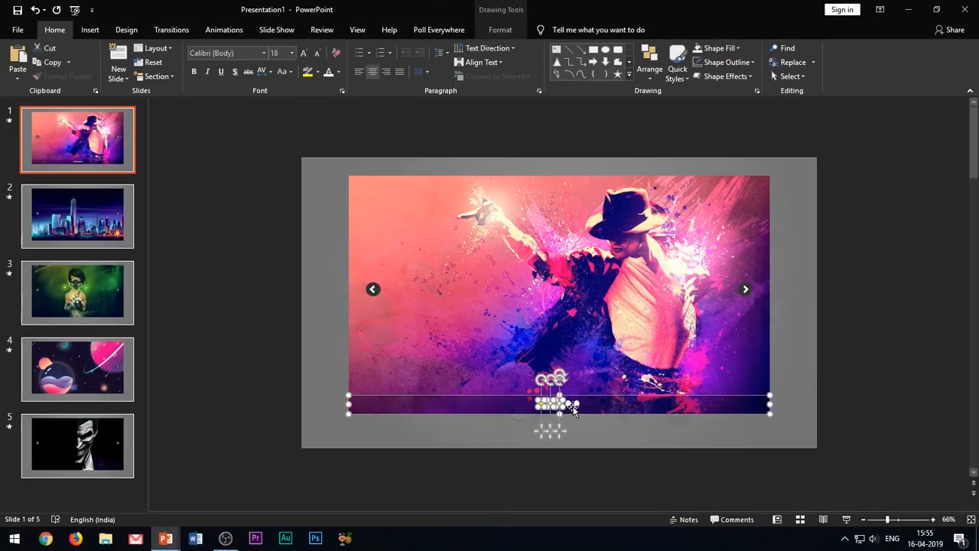
# Paste the bar and dots onto slides 2, 3 and 4
pyautogui.click(76, 217)
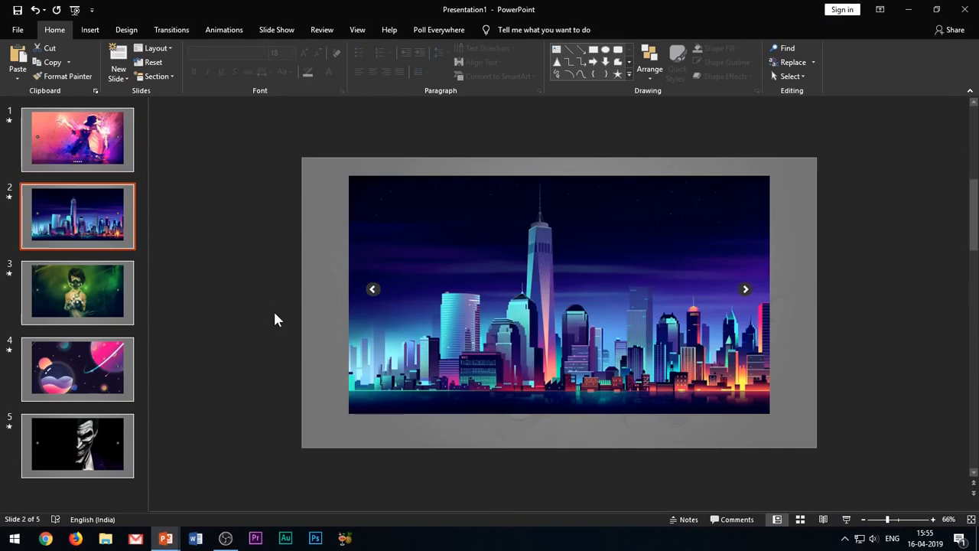
pyautogui.click(76, 292)
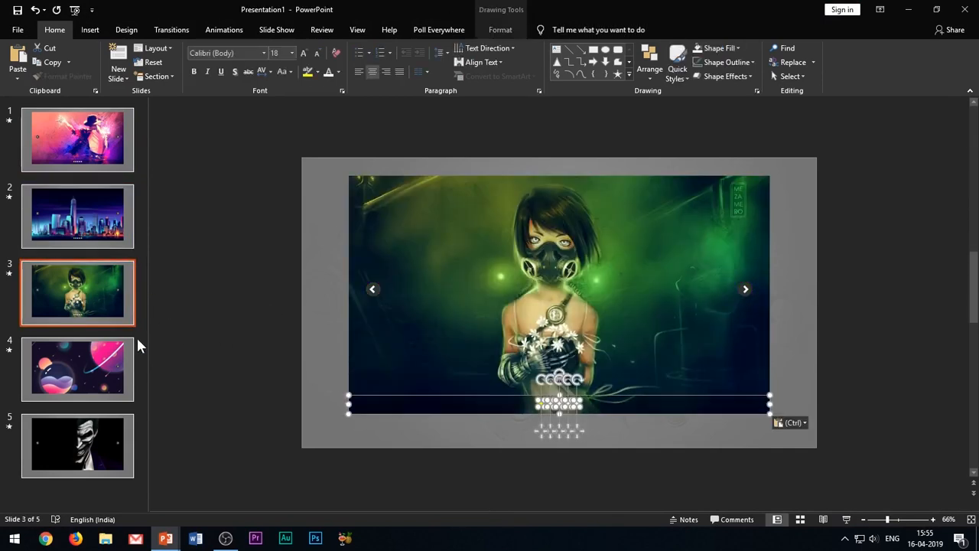
pyautogui.click(77, 368)
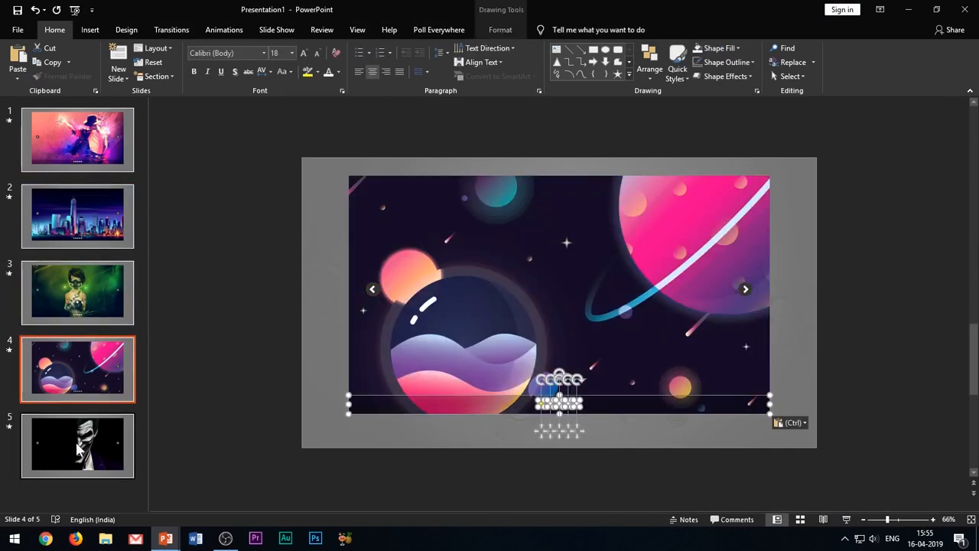
pyautogui.click(77, 216)
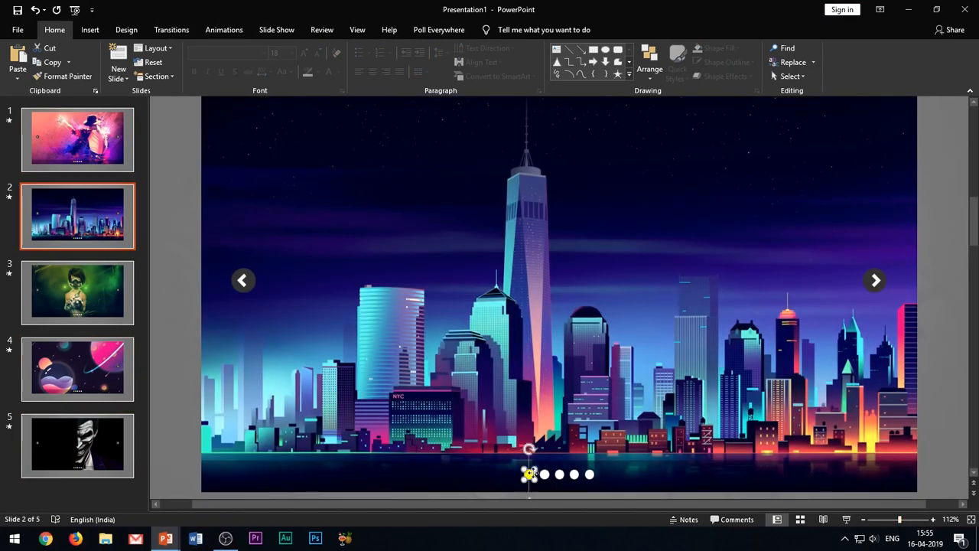
# Fill each slide's matching indicator dot yellow on slides 2, 3 and 4, then return to slide 1
pyautogui.click(530, 474)
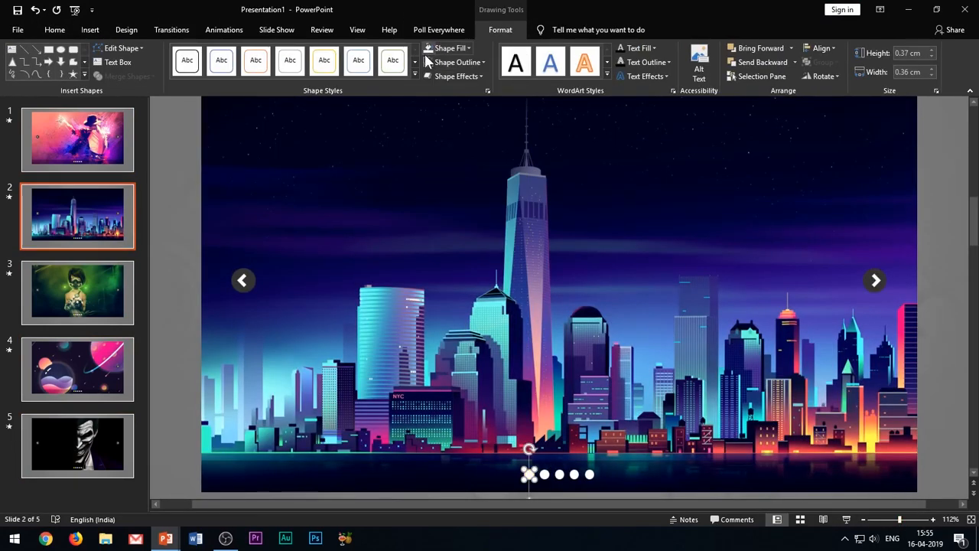
pyautogui.click(452, 47)
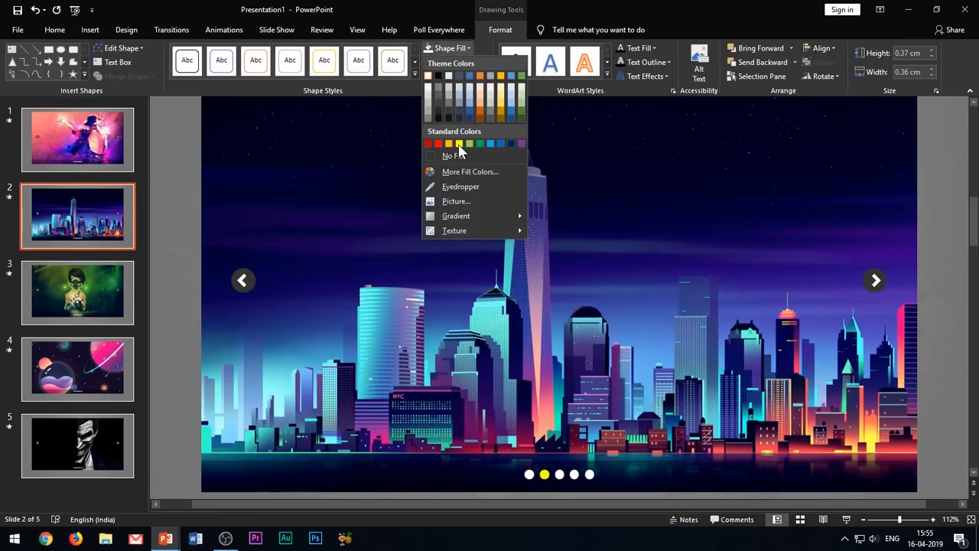
pyautogui.click(459, 144)
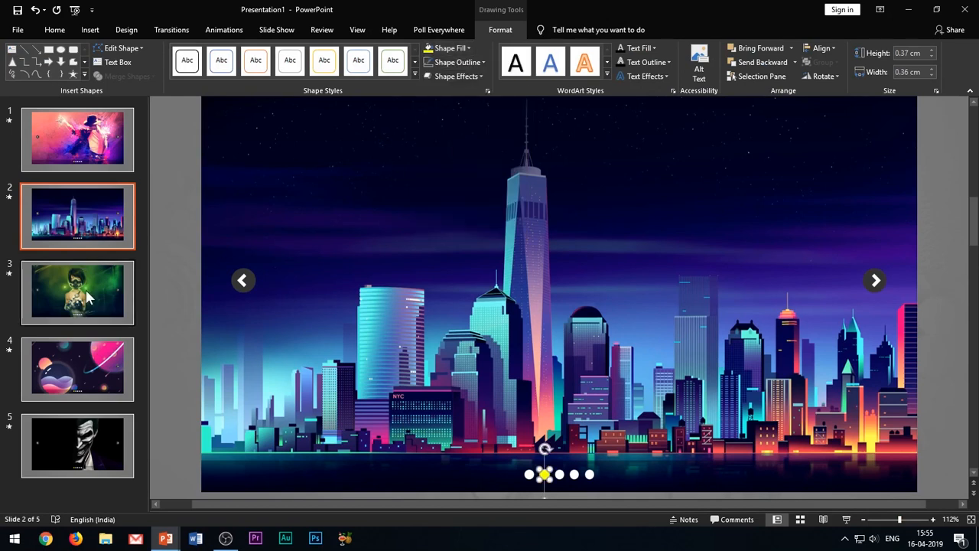
pyautogui.click(76, 293)
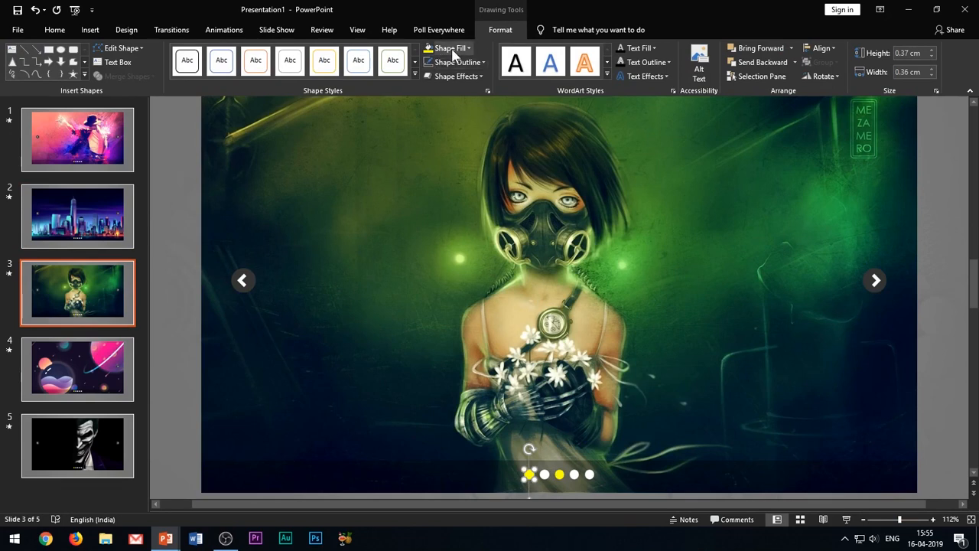
pyautogui.click(76, 369)
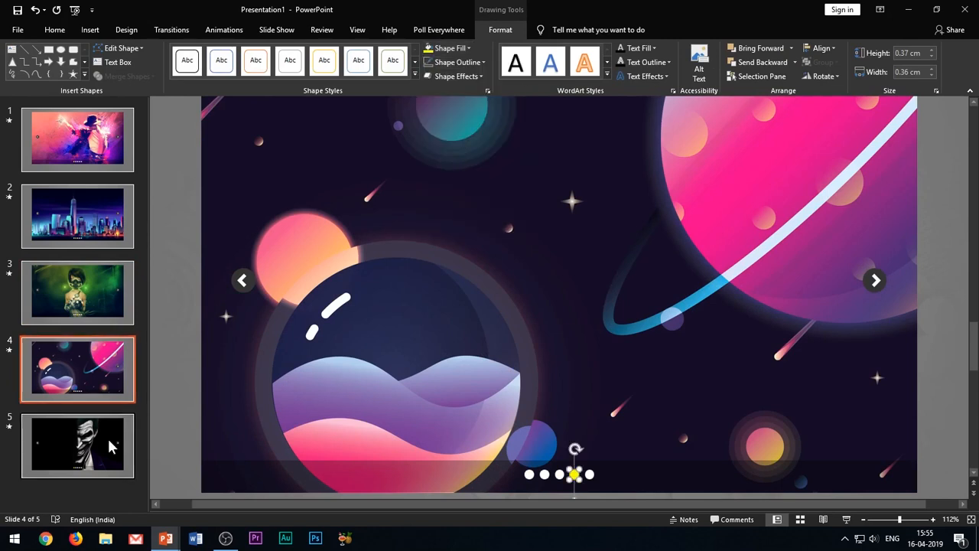
pyautogui.click(77, 447)
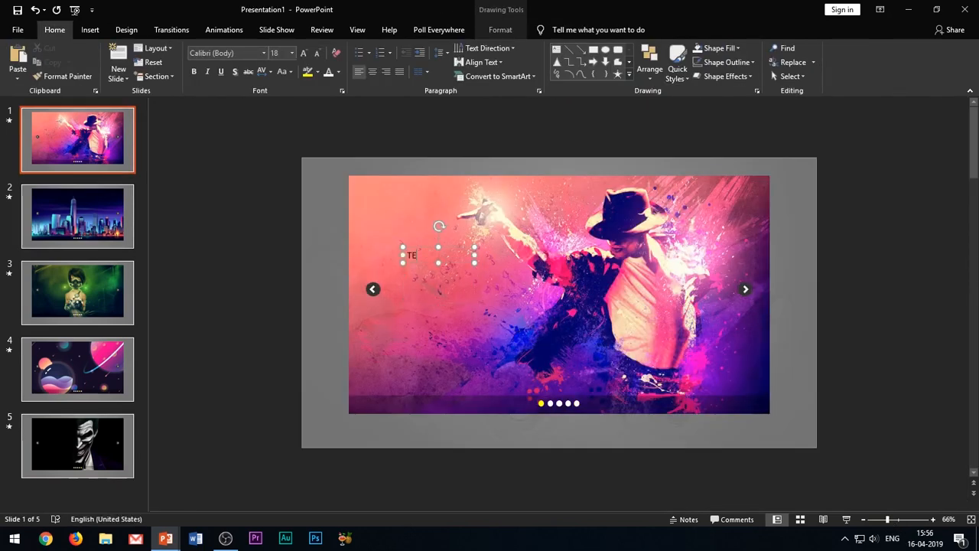
# Add a TEXT HEADING caption with sample text on slide 1 and start the slide show
pyautogui.click(88, 30)
pyautogui.write('XT HEADING')
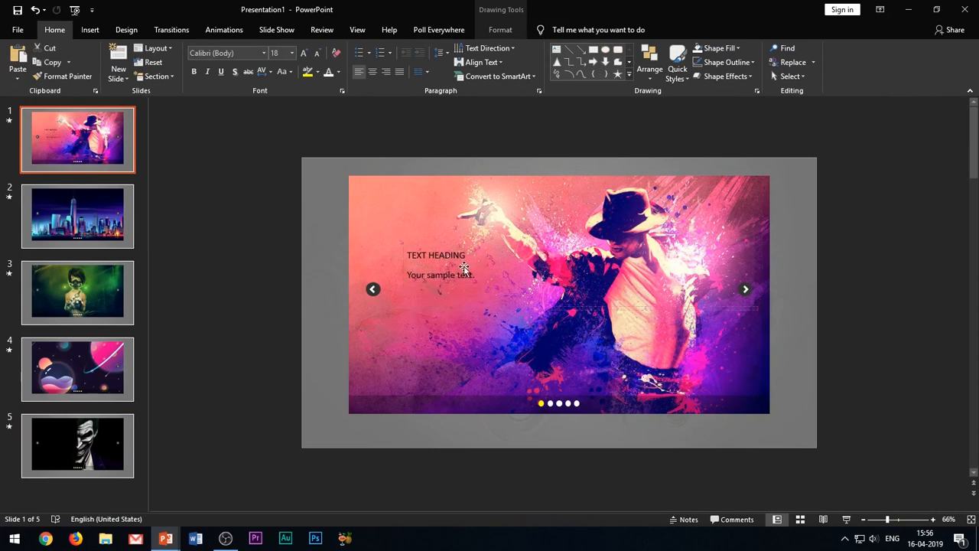
pyautogui.click(441, 268)
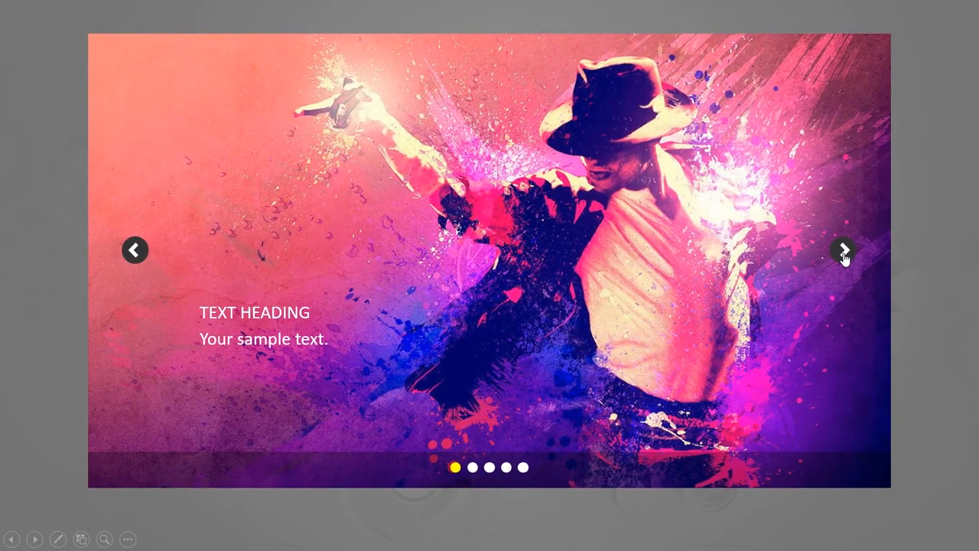
# Click through slides 2–4 with the right arrow, step back once, then forward to PLANETS
pyautogui.click(843, 249)
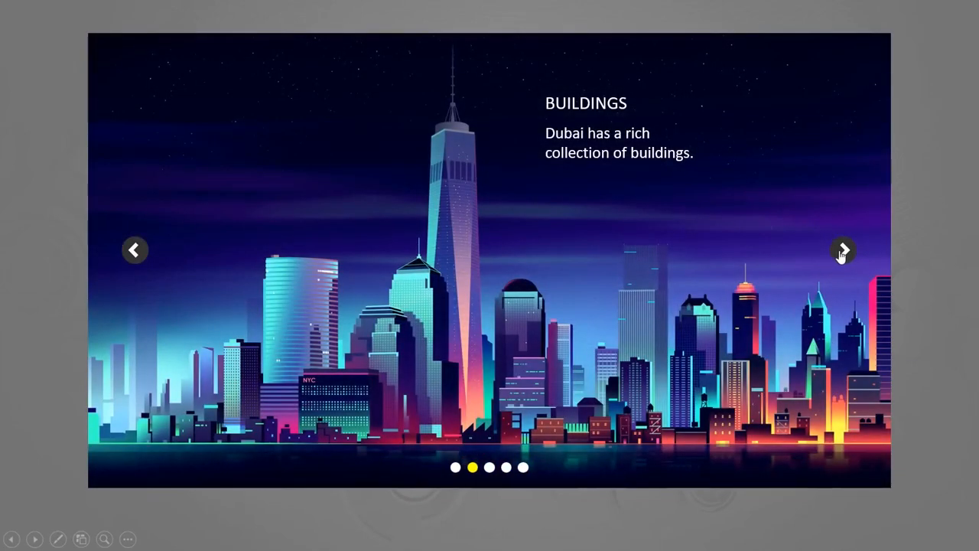
pyautogui.click(841, 250)
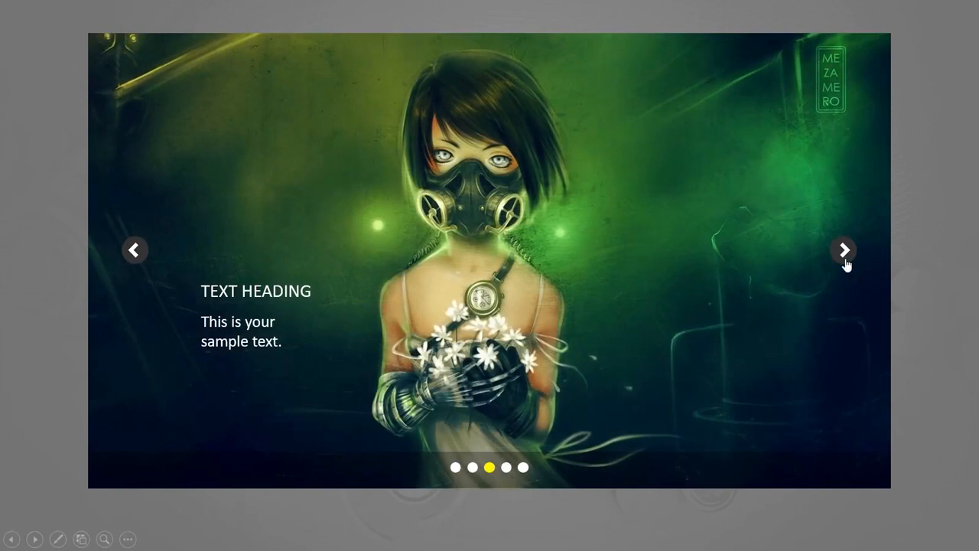
pyautogui.click(844, 251)
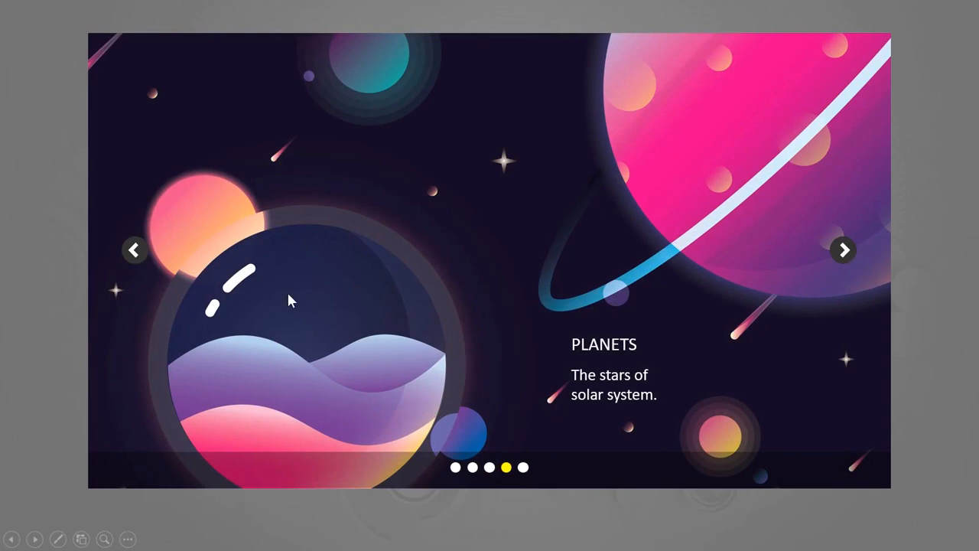
pyautogui.moveTo(134, 252)
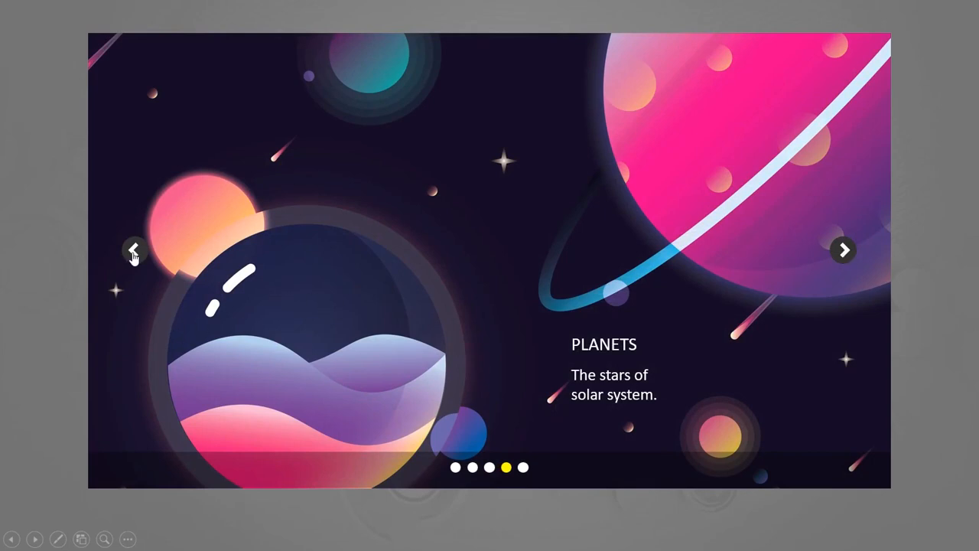
pyautogui.click(135, 249)
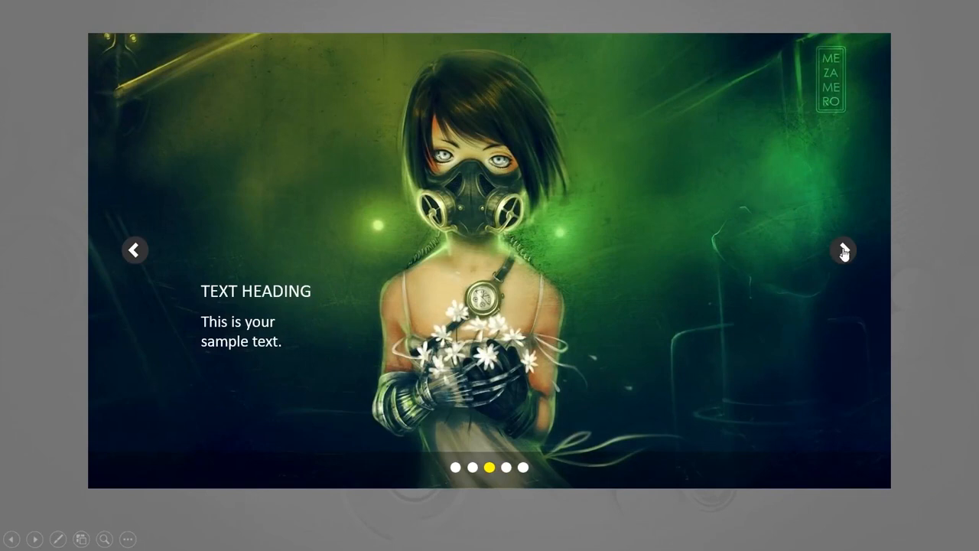
pyautogui.click(841, 250)
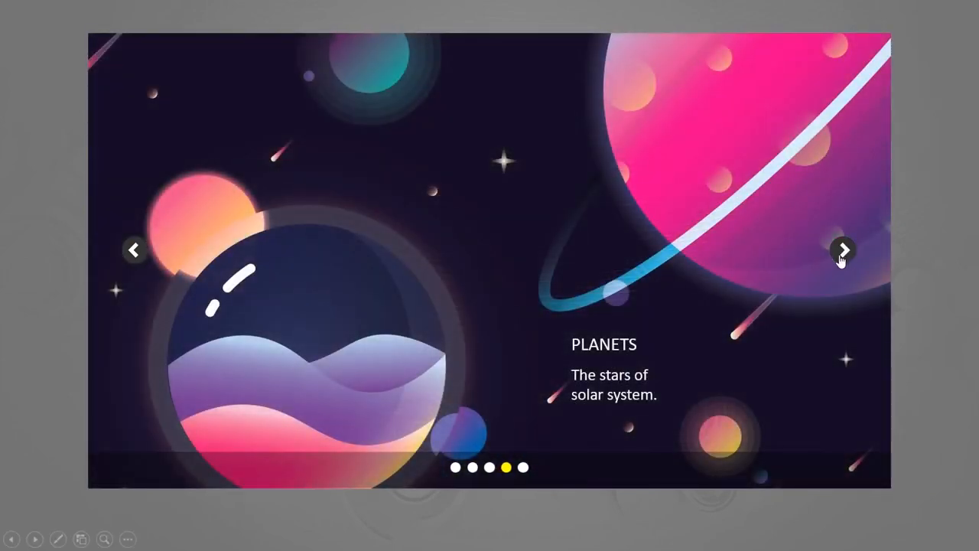